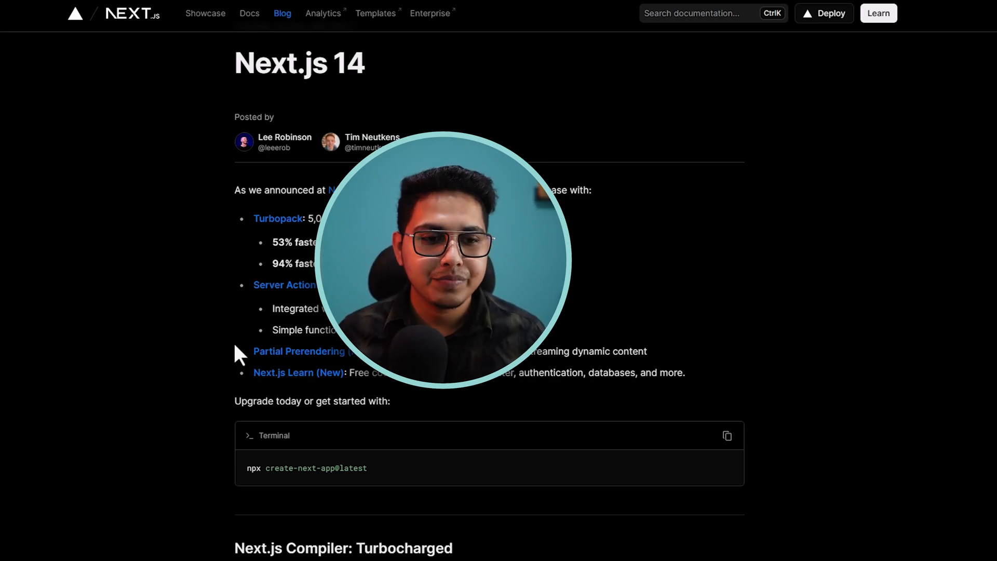
{"action": "mouse_move", "coordinate": [392, 179]}
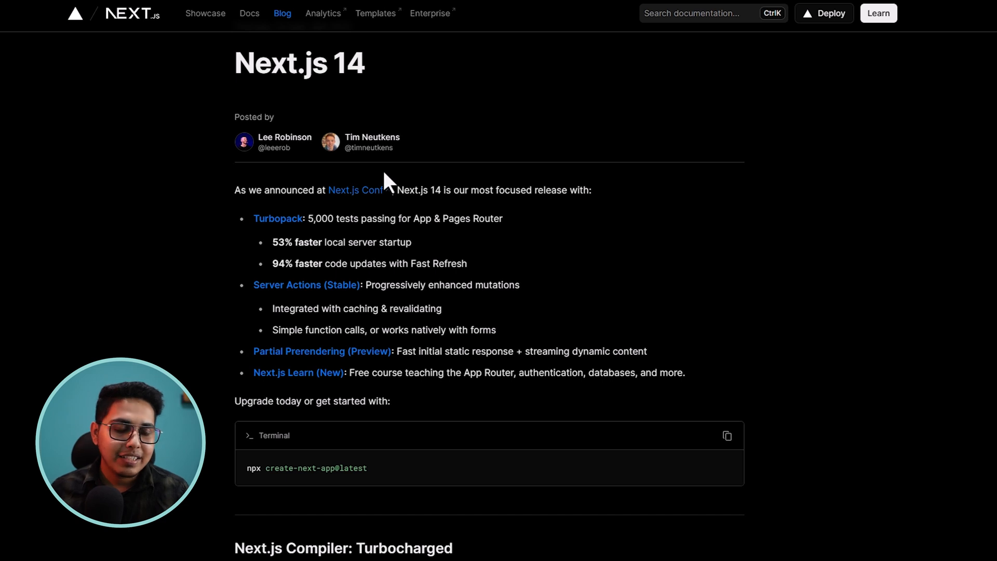
{"action": "mouse_move", "coordinate": [253, 190]}
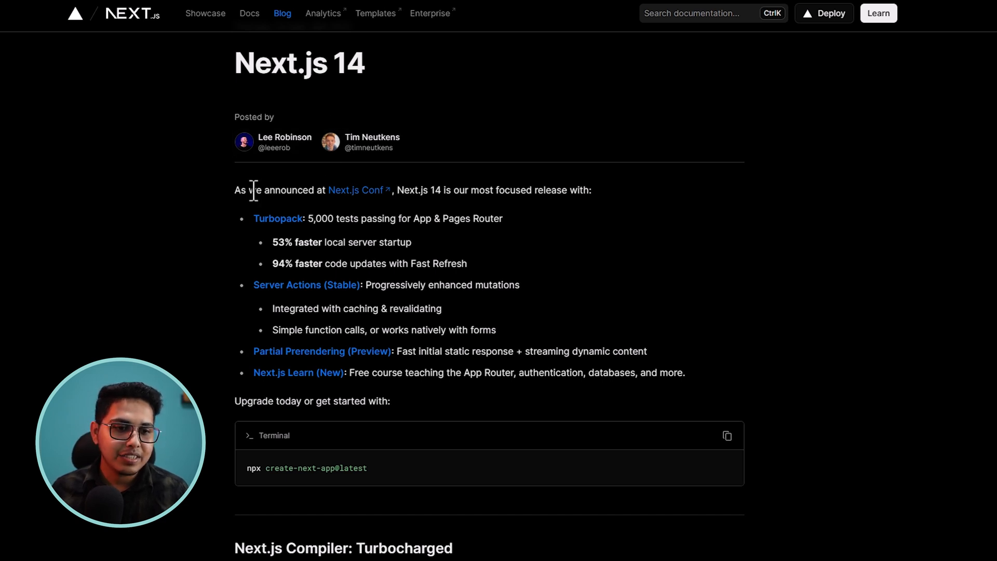
{"action": "mouse_move", "coordinate": [337, 203]}
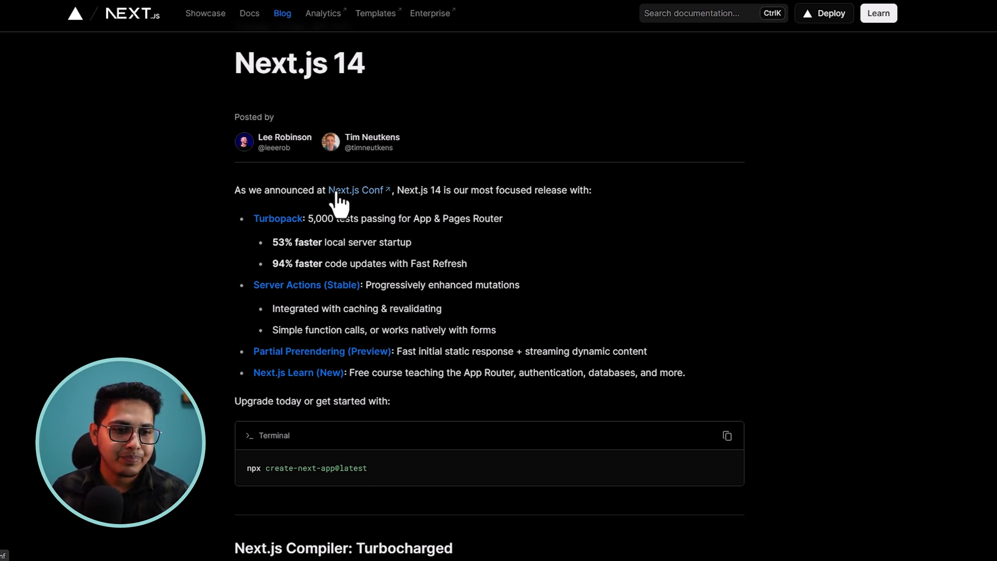
Read the Turbopack compiler benchmarks, continuing down until Forms and Mutations appears
{"action": "scroll", "scroll_direction": "down", "scroll_amount": 3}
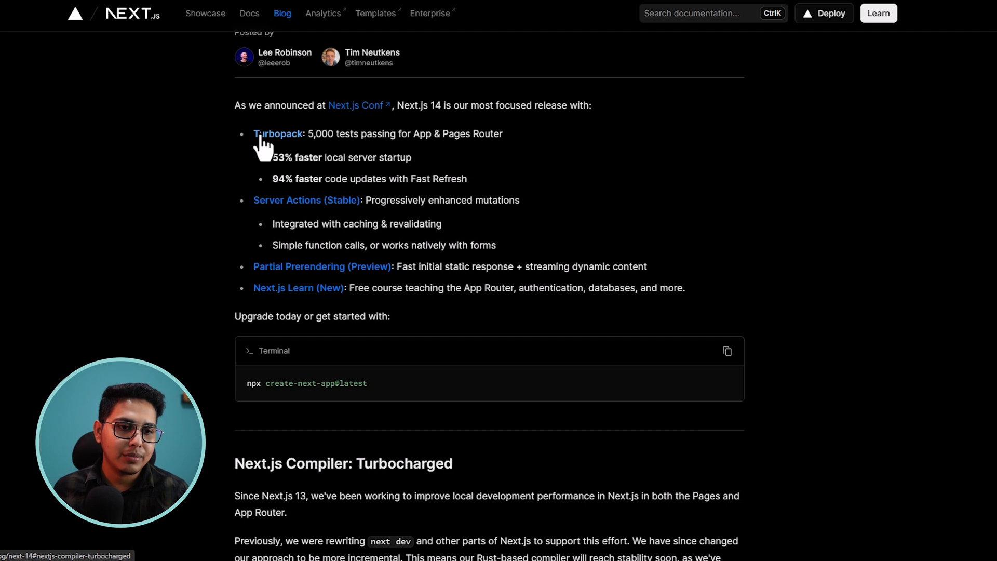
{"action": "mouse_move", "coordinate": [271, 166]}
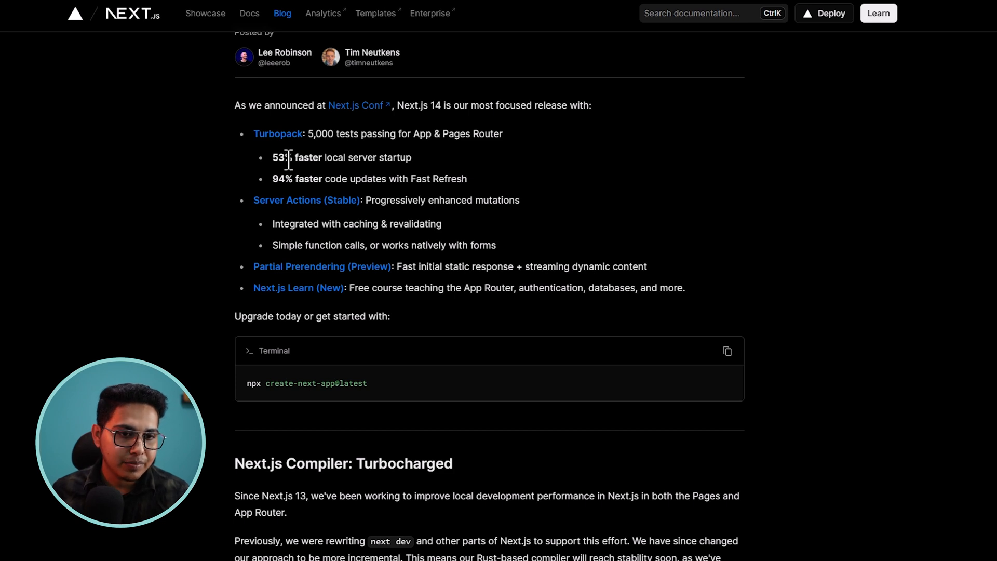
{"action": "scroll", "scroll_direction": "down", "scroll_amount": 3}
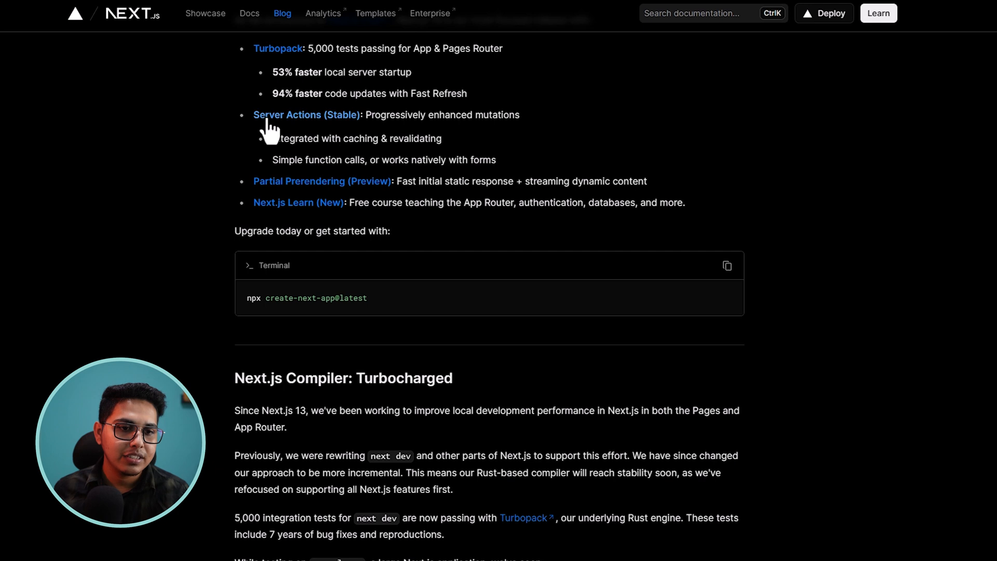
{"action": "mouse_move", "coordinate": [258, 205]}
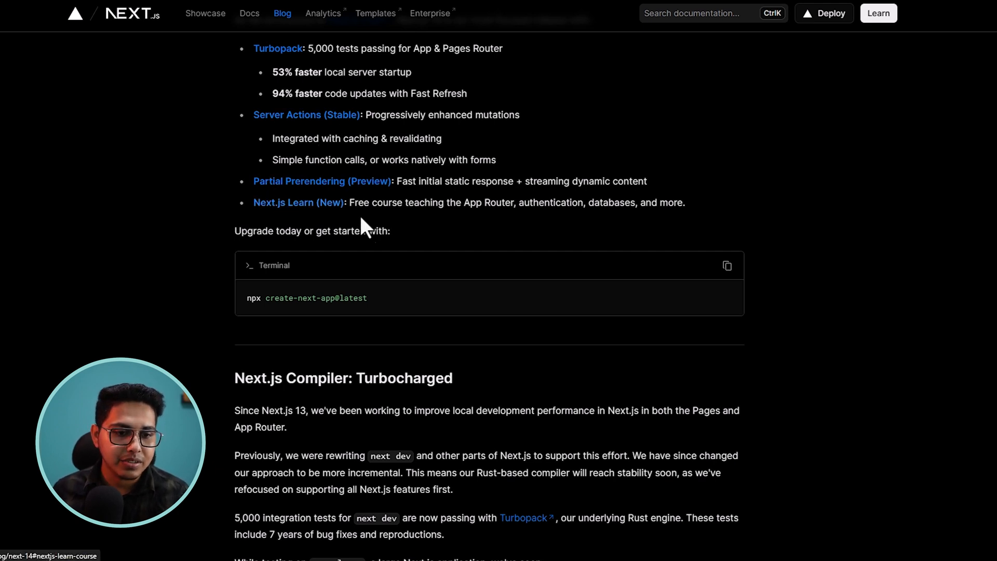
{"action": "scroll", "scroll_direction": "up", "scroll_amount": 3}
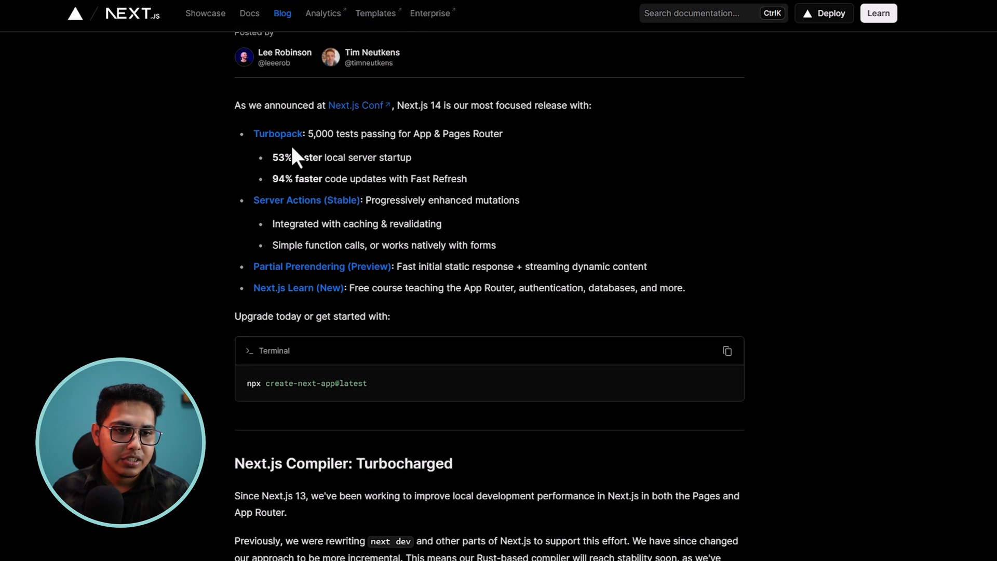
{"action": "scroll", "scroll_direction": "down", "scroll_amount": 3}
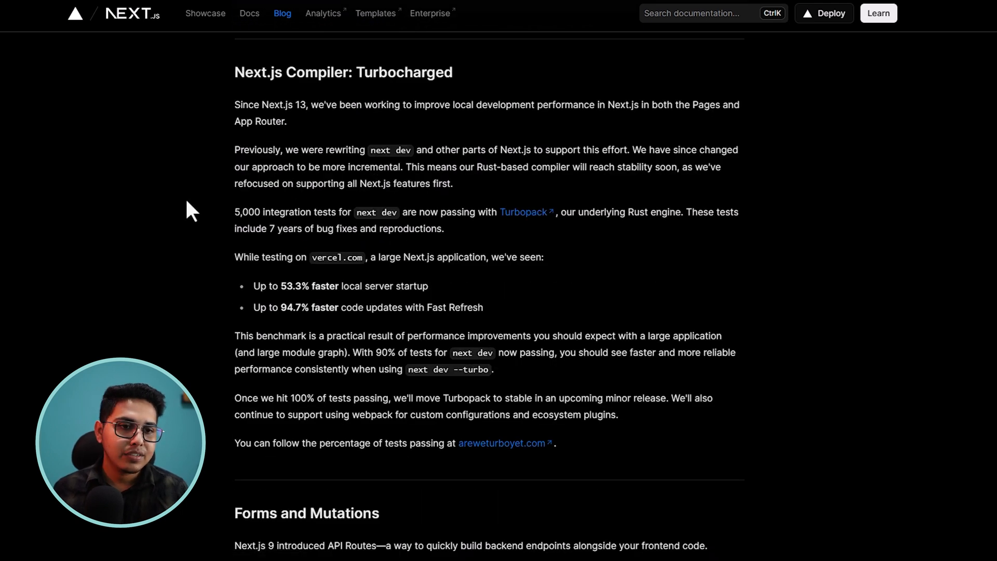
{"action": "mouse_move", "coordinate": [300, 228]}
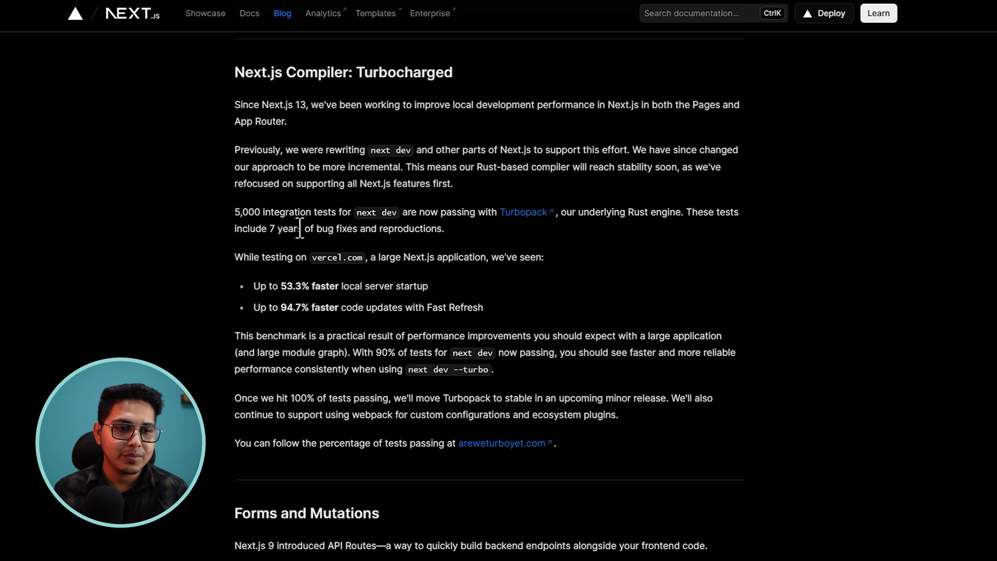
{"action": "mouse_move", "coordinate": [410, 235]}
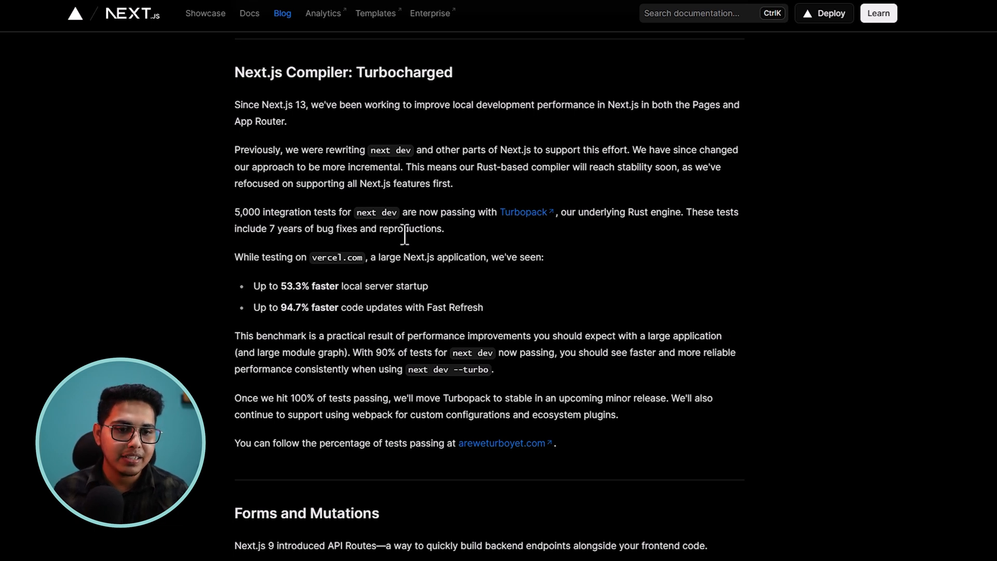
{"action": "scroll", "scroll_direction": "down", "scroll_amount": 3}
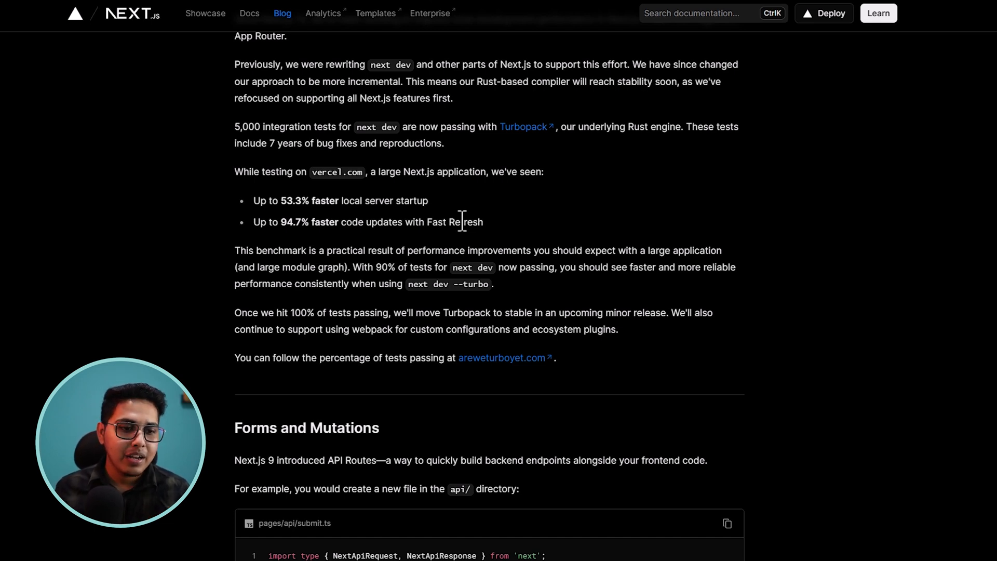
{"action": "mouse_move", "coordinate": [417, 273]}
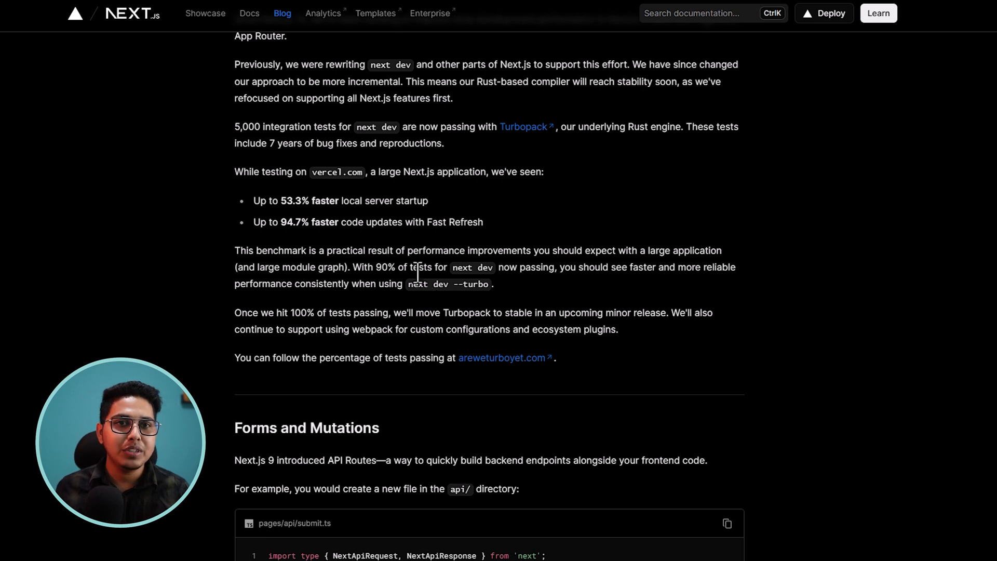
{"action": "mouse_move", "coordinate": [451, 286]}
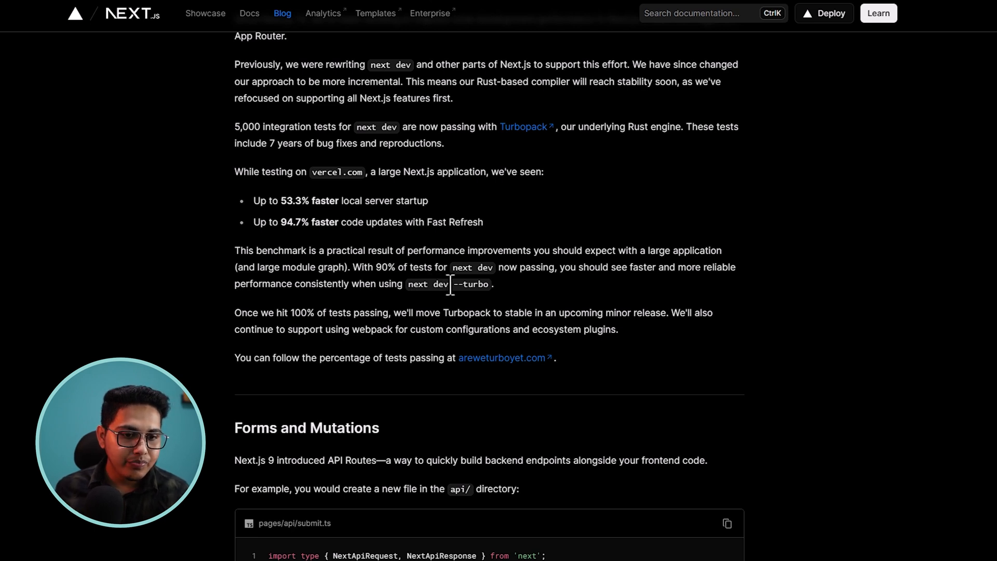
{"action": "mouse_move", "coordinate": [435, 285]}
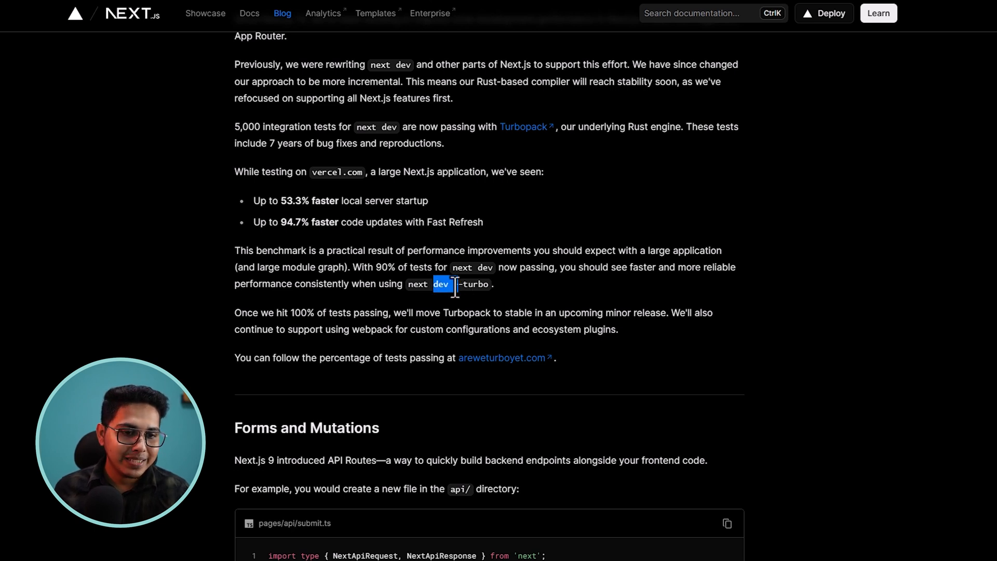
{"action": "scroll", "scroll_direction": "down", "scroll_amount": 3}
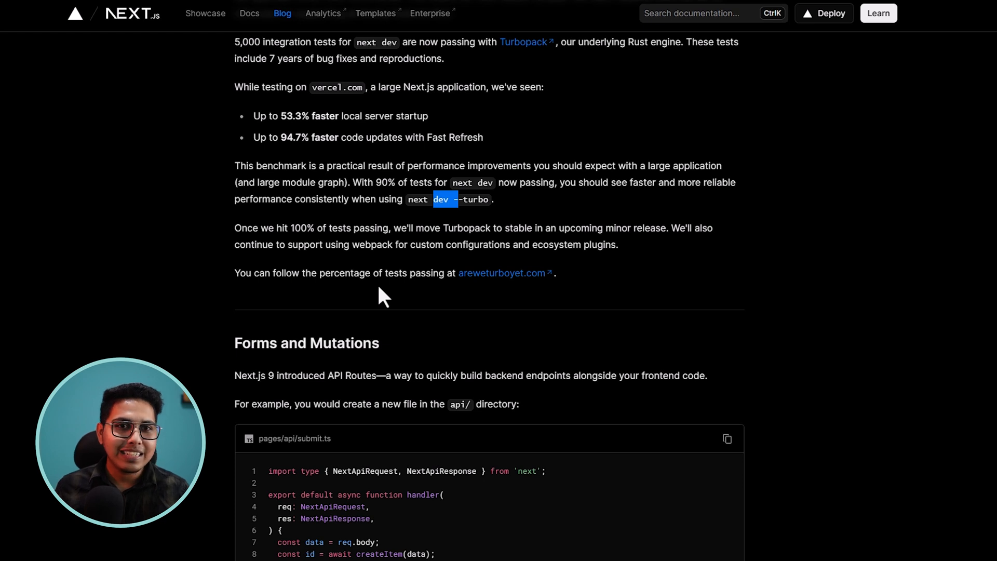
{"action": "mouse_move", "coordinate": [400, 298]}
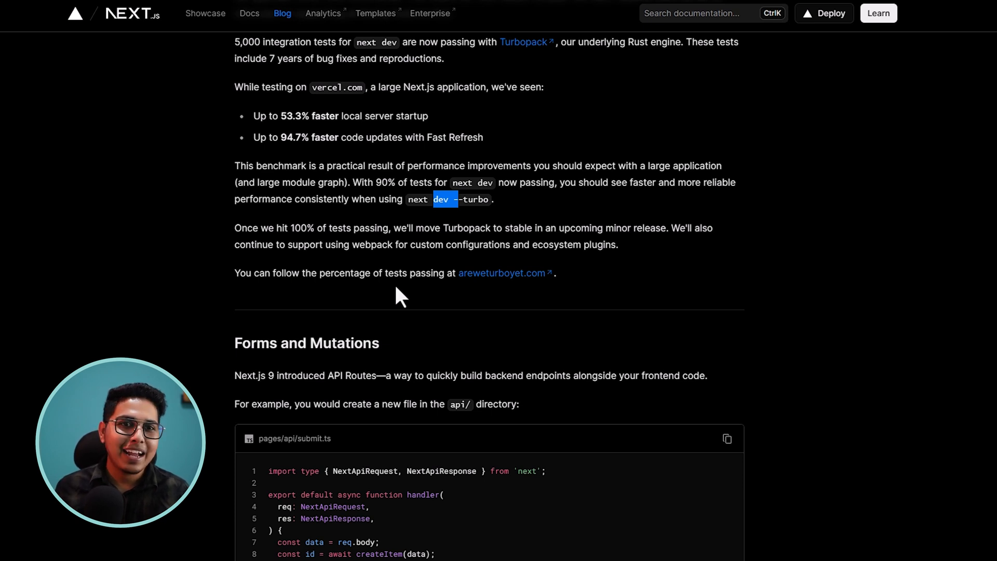
{"action": "mouse_move", "coordinate": [407, 307]}
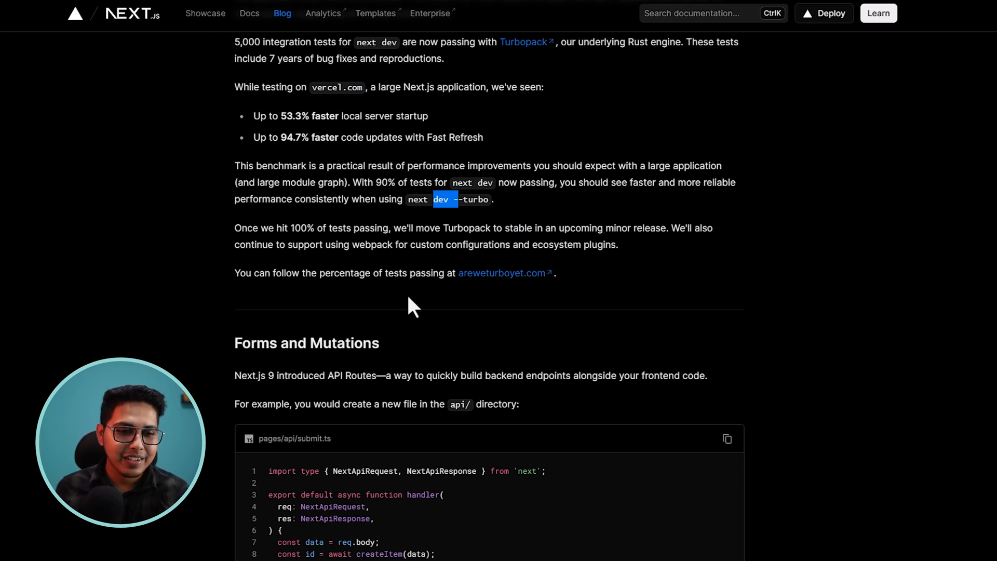
Move past the Pages Router API Route form examples to the Server Actions (Stable) heading
{"action": "scroll", "scroll_direction": "down", "scroll_amount": 3}
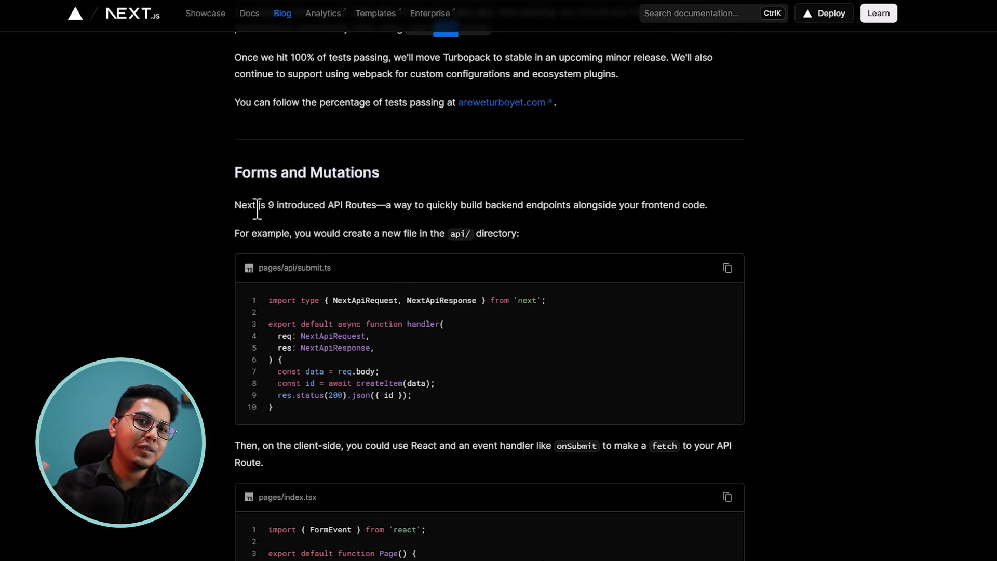
{"action": "mouse_move", "coordinate": [293, 193]}
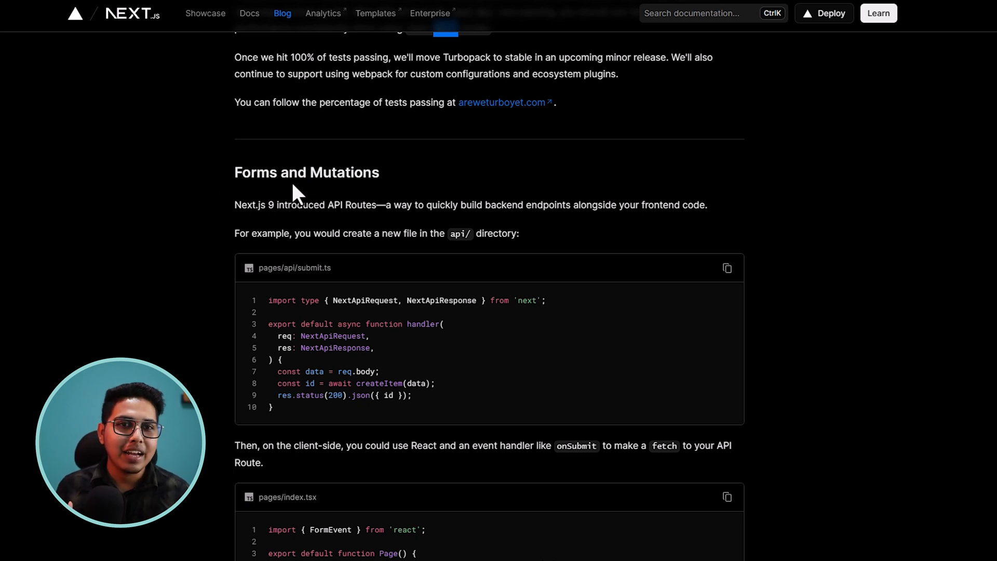
{"action": "mouse_move", "coordinate": [367, 285]}
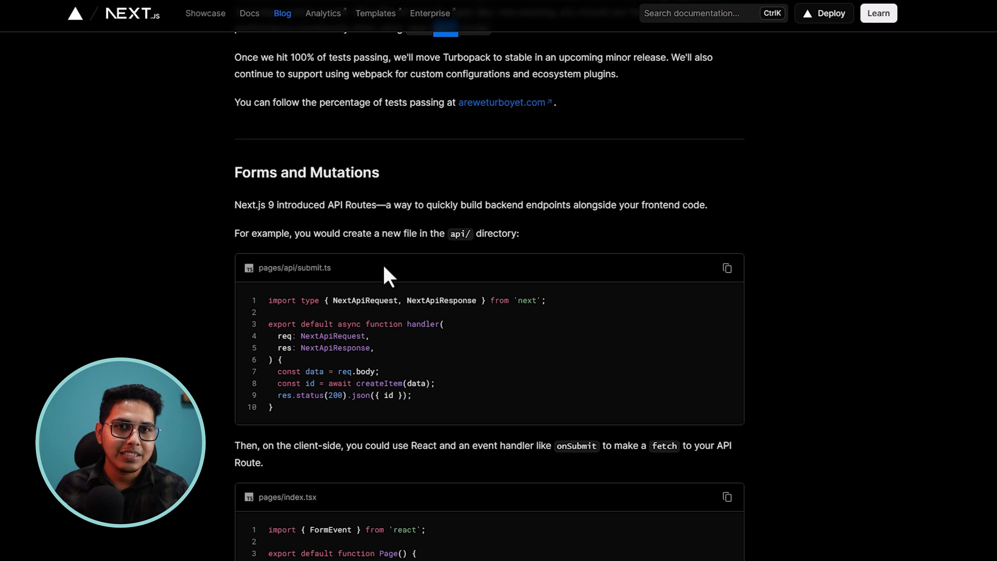
{"action": "scroll", "scroll_direction": "down", "scroll_amount": 3}
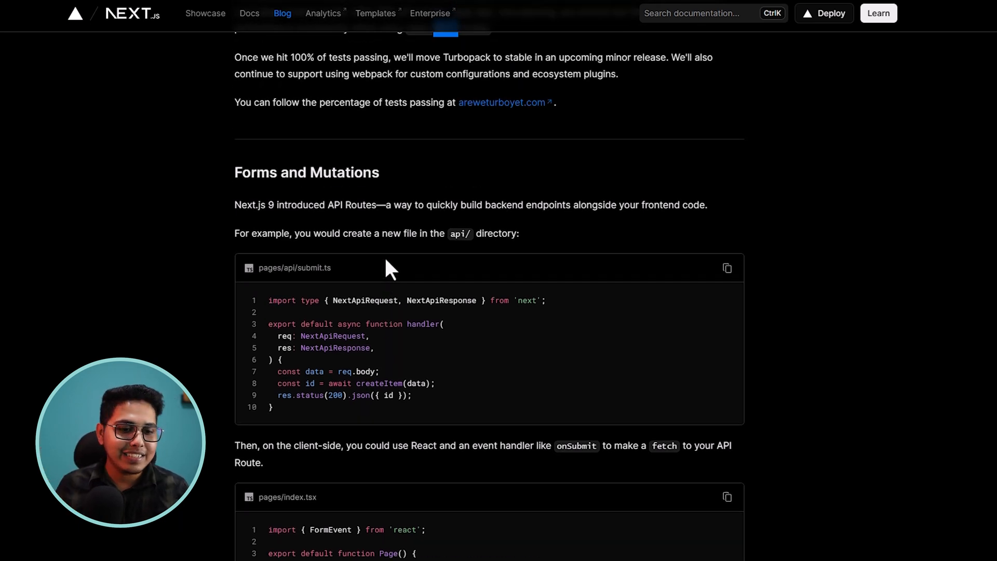
{"action": "scroll", "scroll_direction": "down", "scroll_amount": 3}
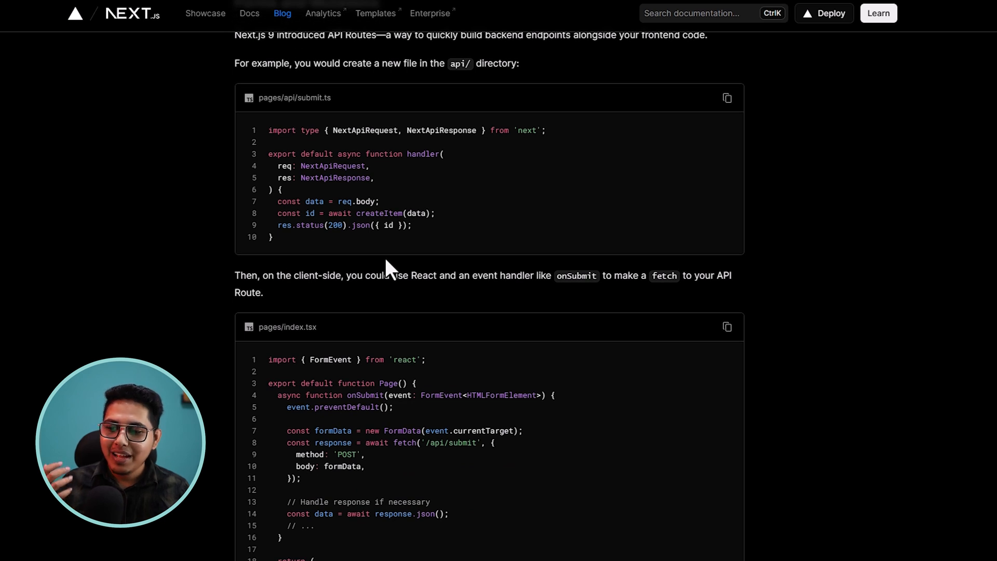
{"action": "scroll", "scroll_direction": "down", "scroll_amount": 3}
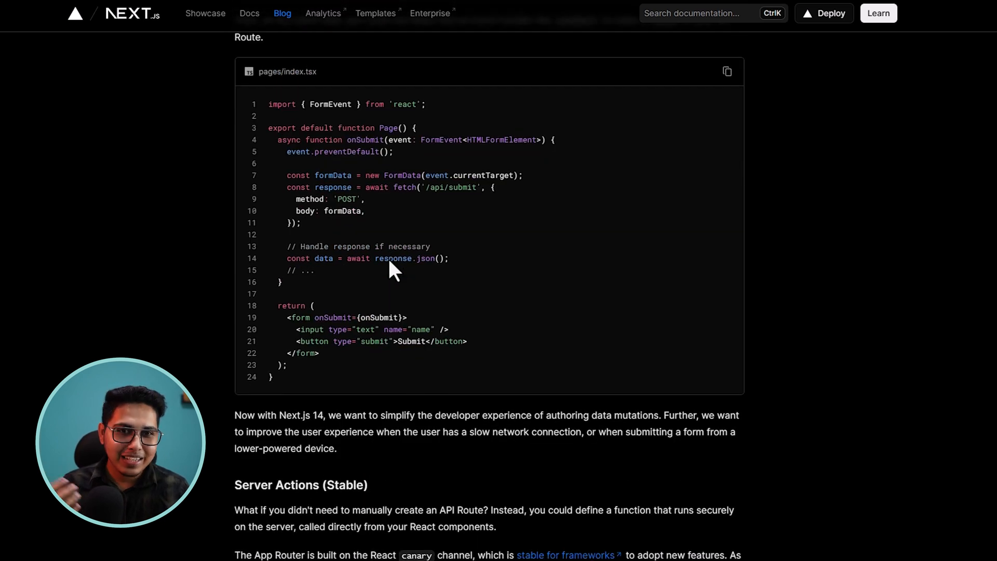
{"action": "scroll", "scroll_direction": "down", "scroll_amount": 3}
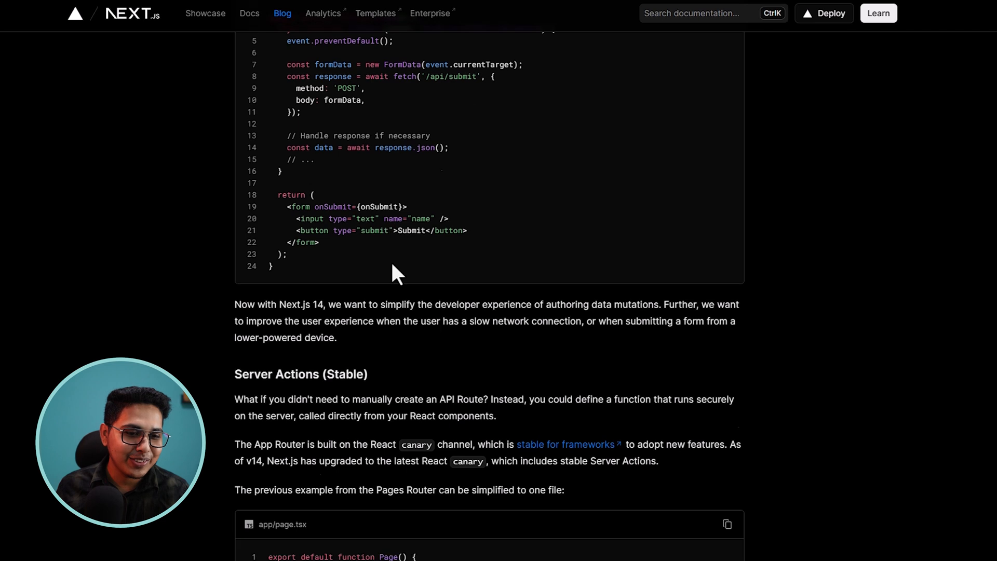
{"action": "scroll", "scroll_direction": "down", "scroll_amount": 3}
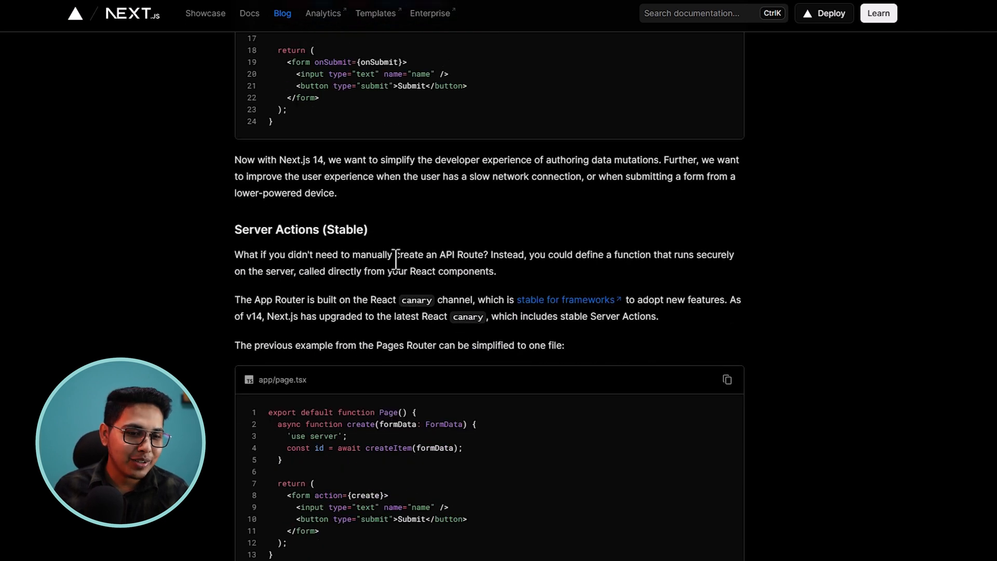
Read Server Actions down to the Caching, Revalidating, Redirecting list
{"action": "scroll", "scroll_direction": "down", "scroll_amount": 3}
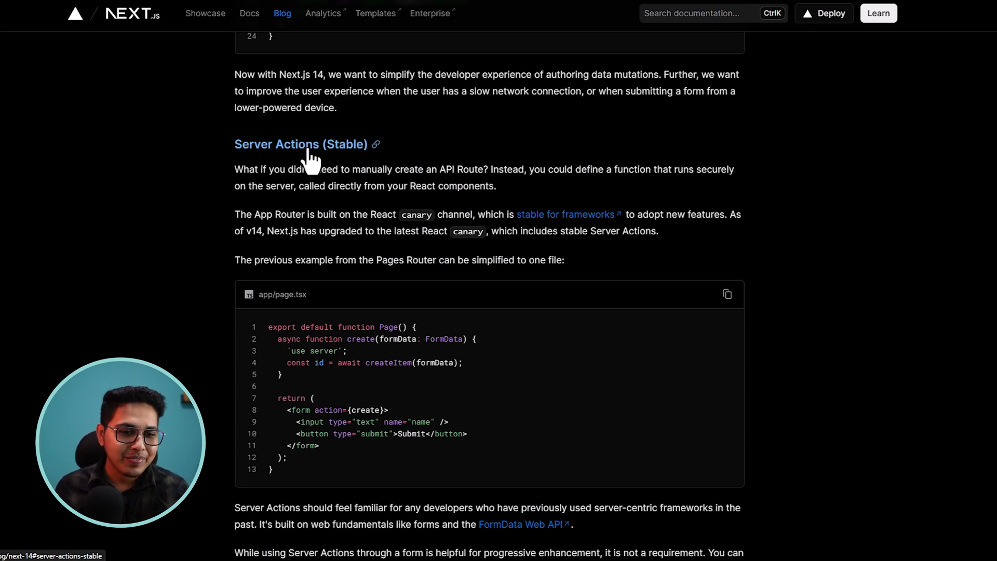
{"action": "mouse_move", "coordinate": [501, 202]}
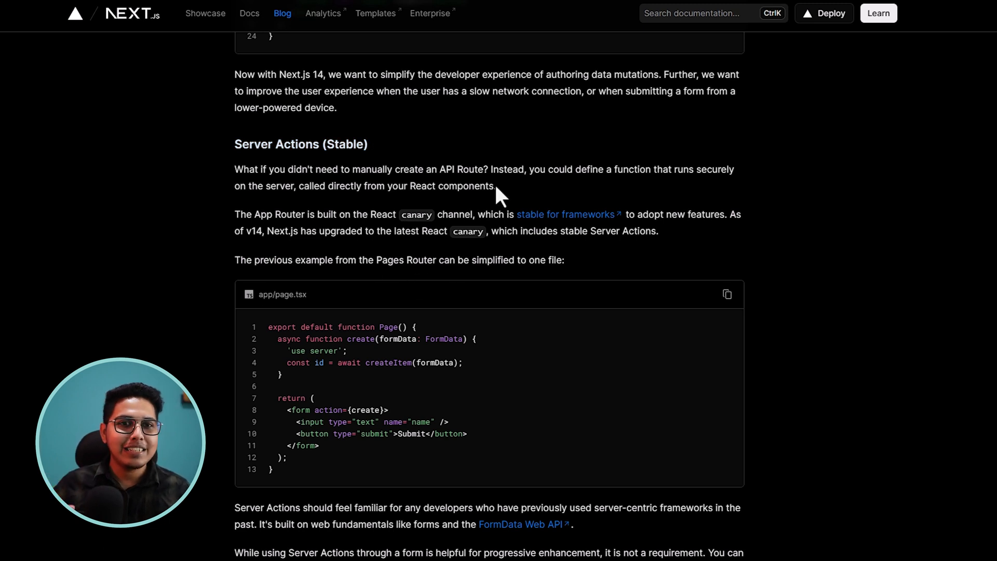
{"action": "scroll", "scroll_direction": "down", "scroll_amount": 3}
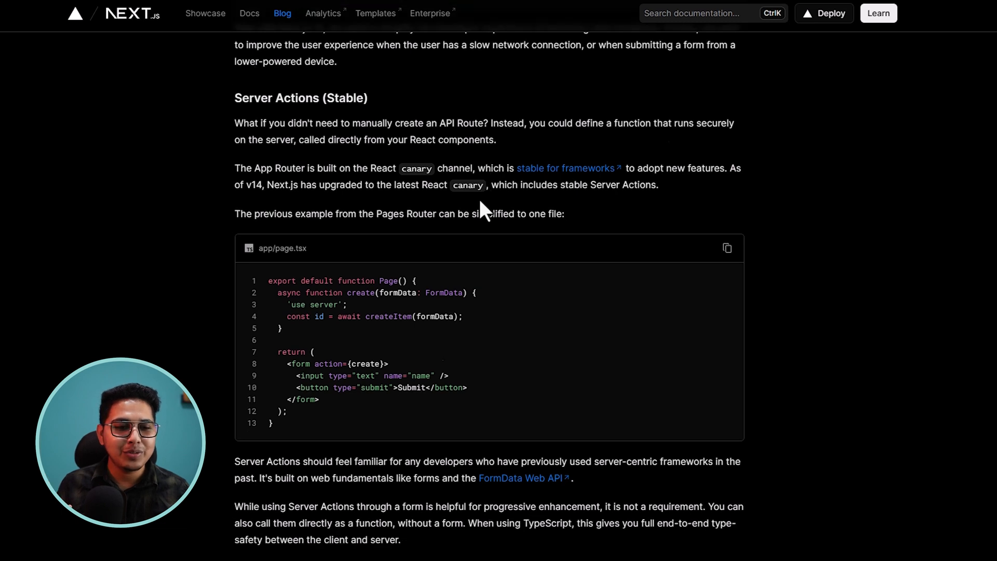
{"action": "scroll", "scroll_direction": "down", "scroll_amount": 3}
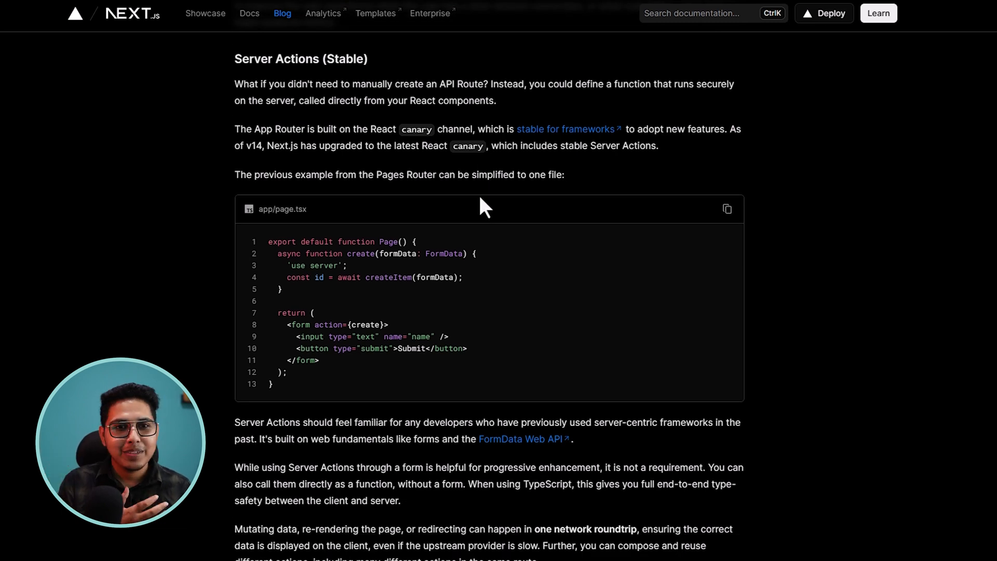
{"action": "mouse_move", "coordinate": [472, 251]}
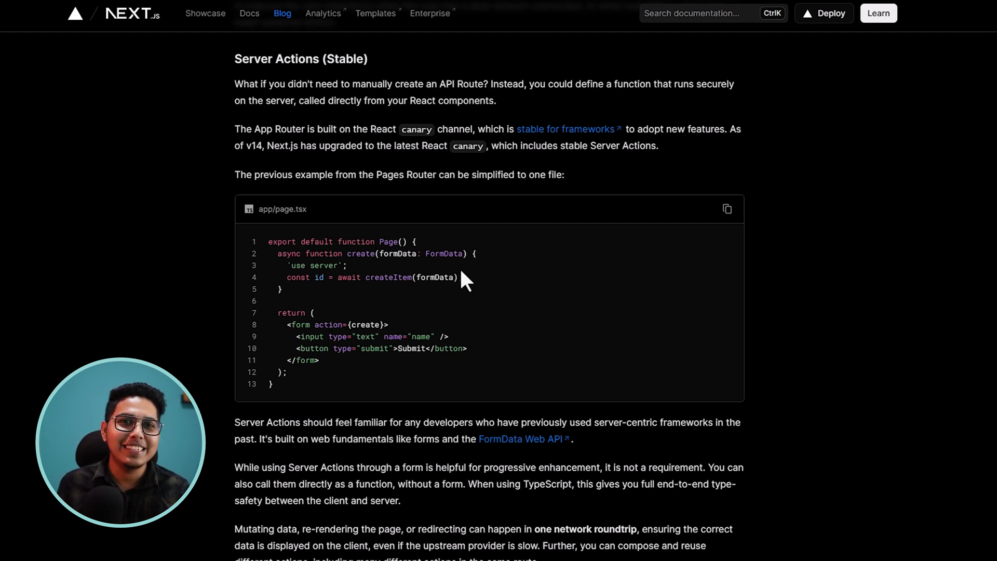
{"action": "scroll", "scroll_direction": "down", "scroll_amount": 3}
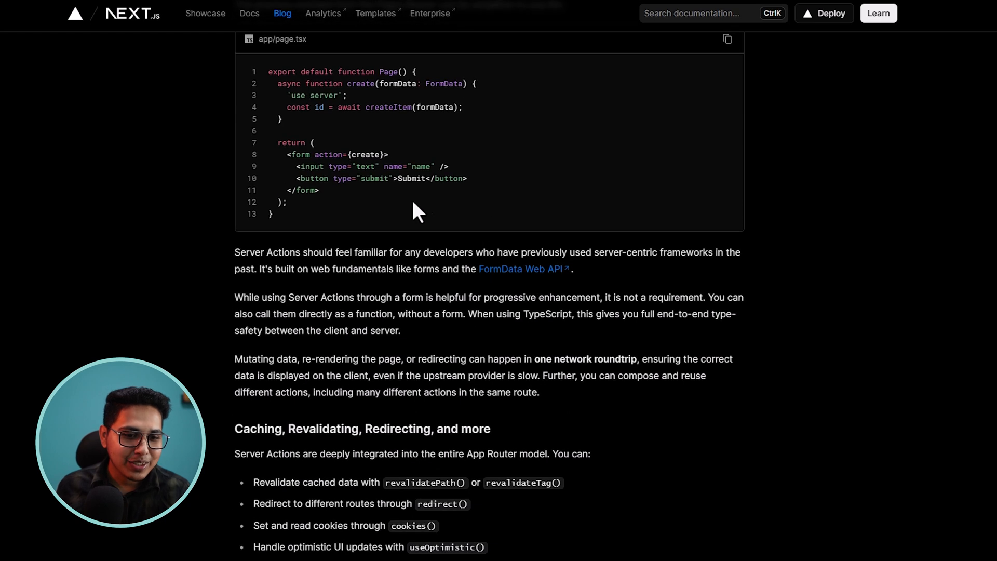
{"action": "scroll", "scroll_direction": "down", "scroll_amount": 3}
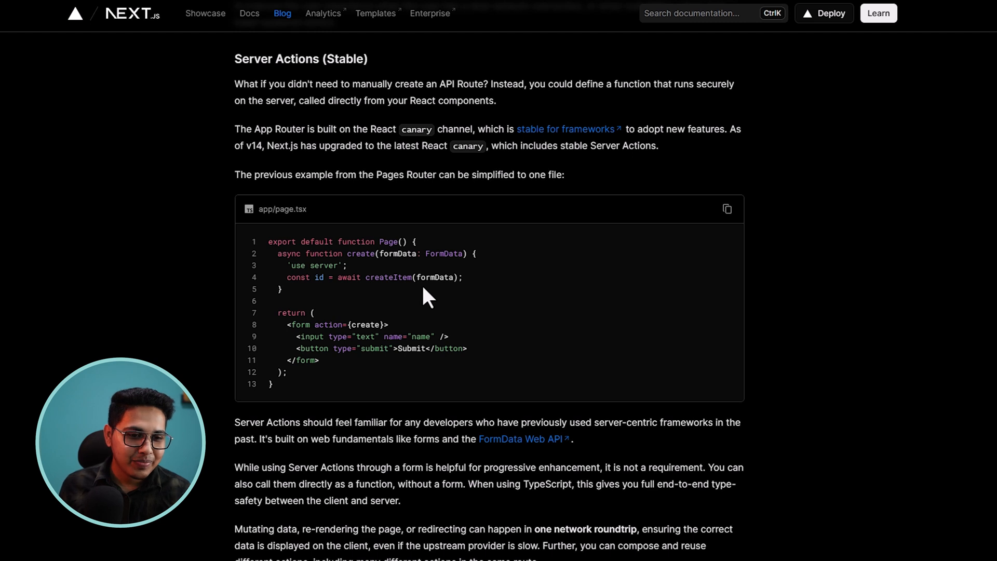
{"action": "scroll", "scroll_direction": "up", "scroll_amount": 3}
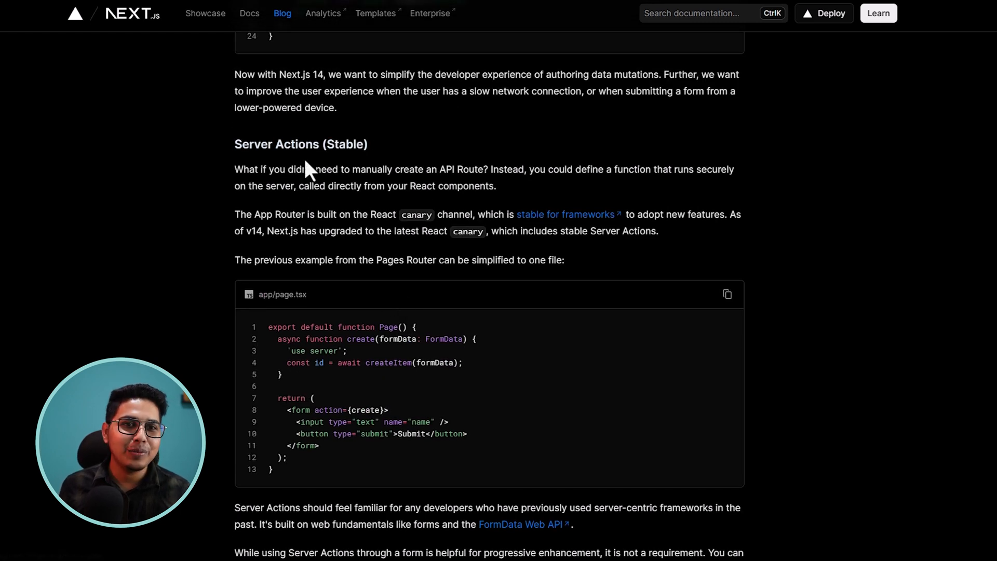
{"action": "scroll", "scroll_direction": "down", "scroll_amount": 3}
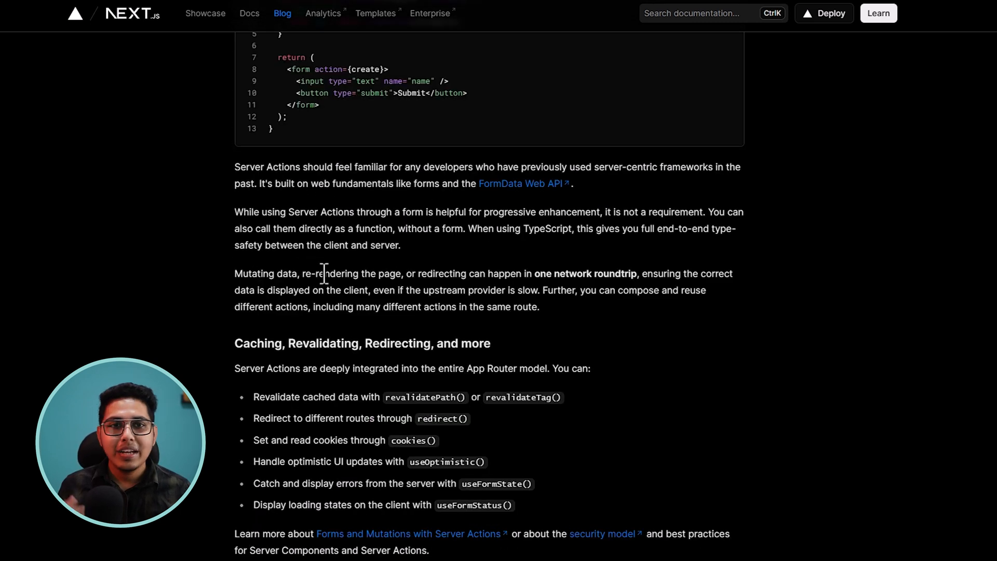
{"action": "scroll", "scroll_direction": "down", "scroll_amount": 3}
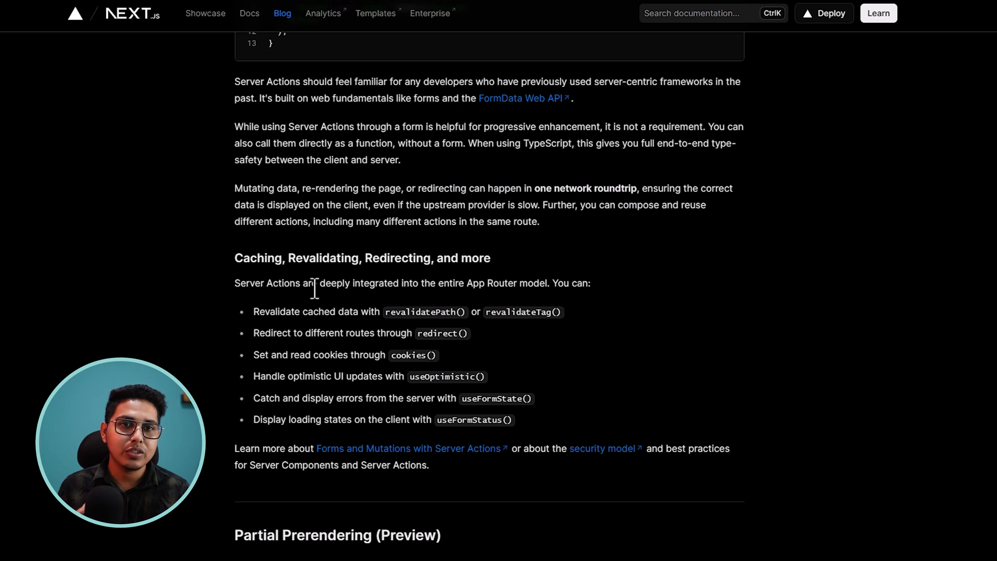
{"action": "mouse_move", "coordinate": [259, 311]}
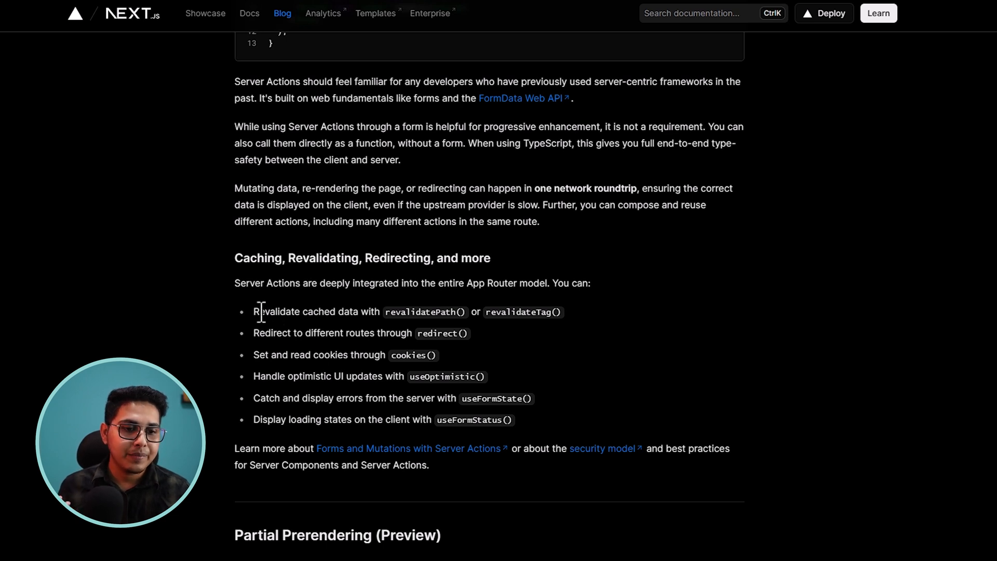
{"action": "mouse_move", "coordinate": [309, 312]}
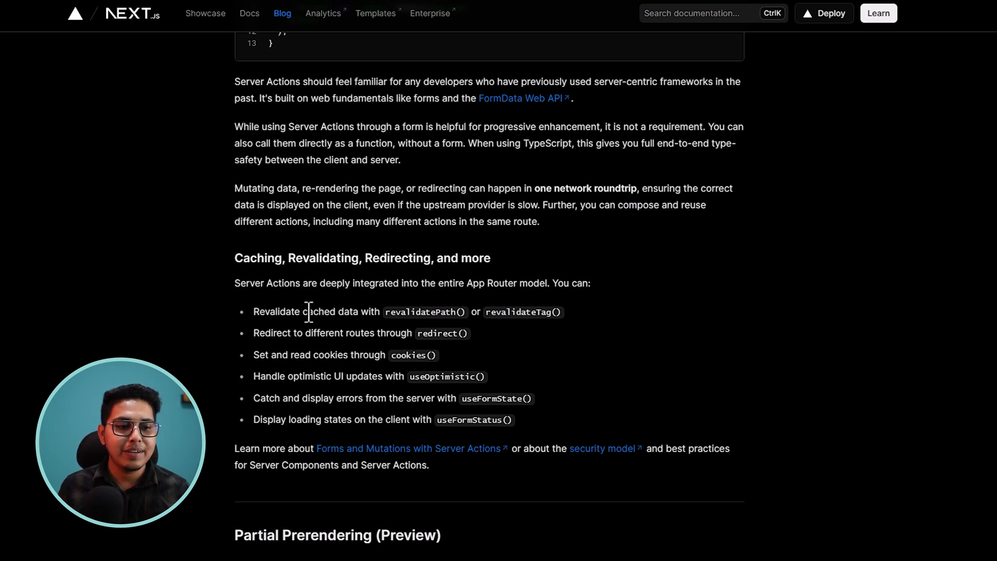
{"action": "mouse_move", "coordinate": [455, 311]}
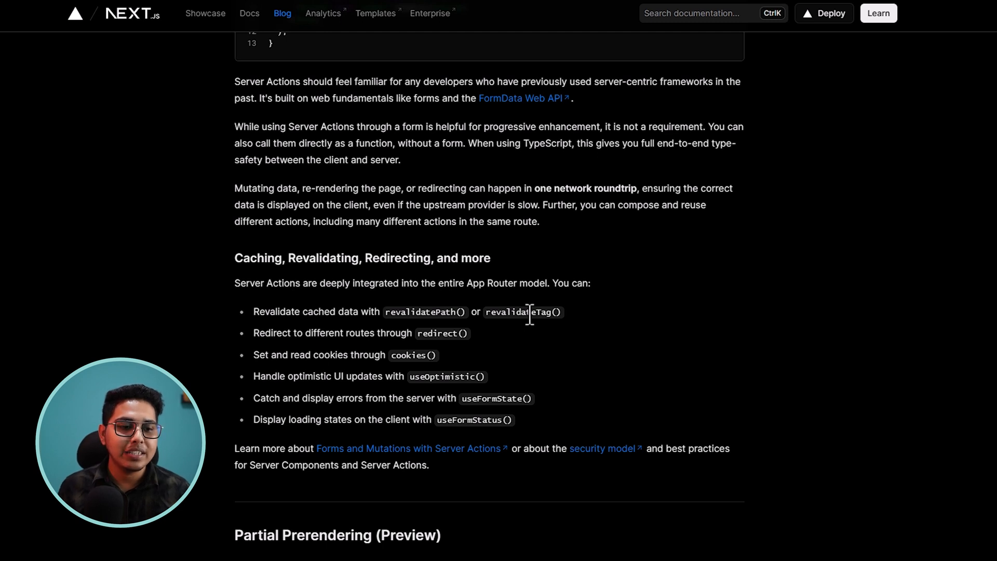
{"action": "mouse_move", "coordinate": [508, 352]}
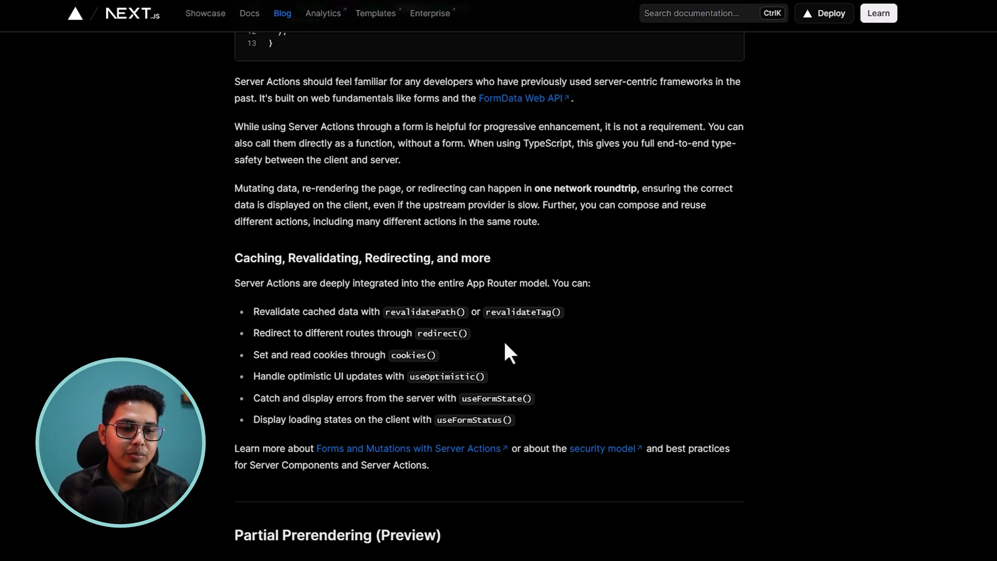
Scroll past the Server Actions links to the Partial Prerendering (Preview) intro
{"action": "scroll", "scroll_direction": "down", "scroll_amount": 3}
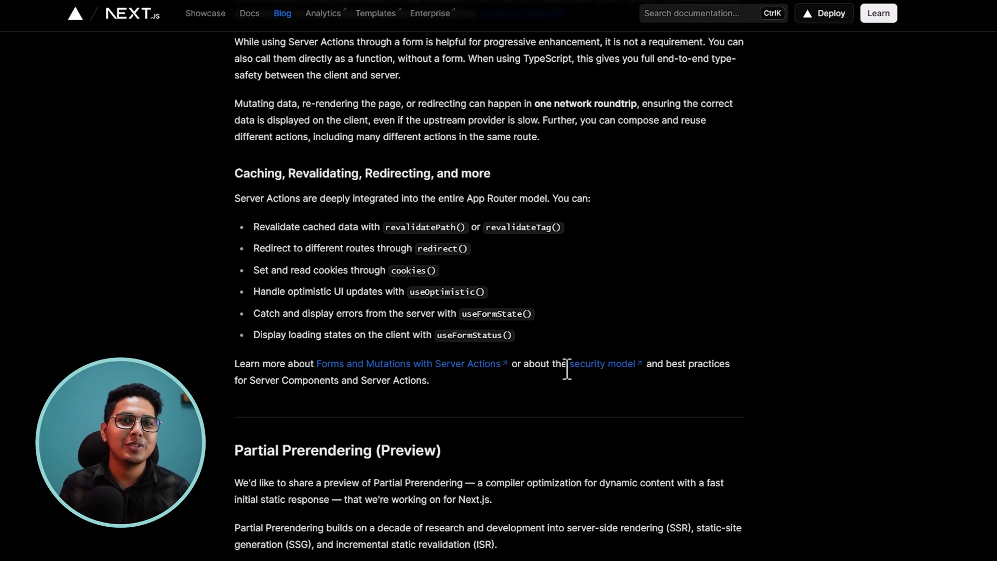
{"action": "mouse_move", "coordinate": [566, 349]}
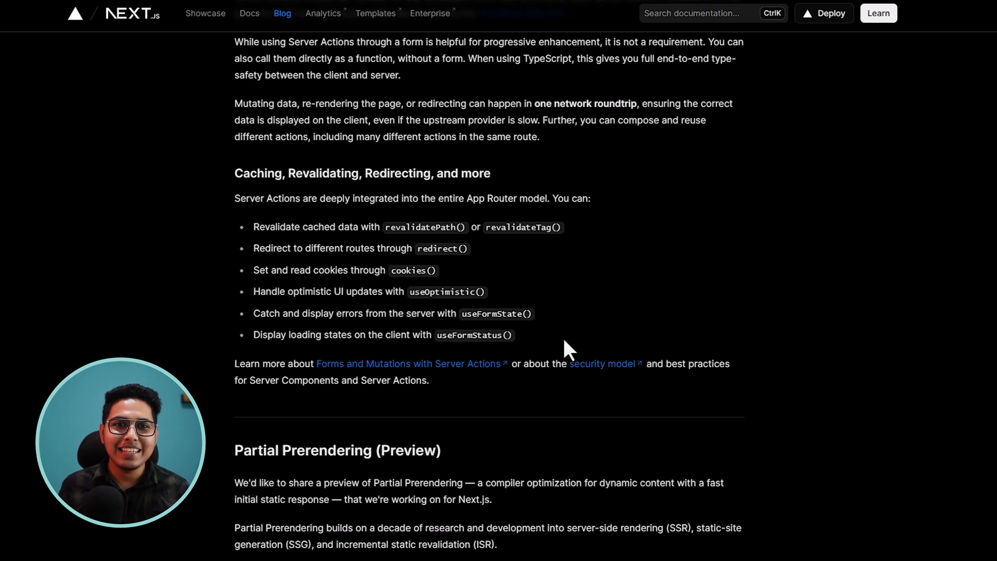
Read the Motivation text and the Built on React Suspense app/page.tsx example
{"action": "scroll", "scroll_direction": "down", "scroll_amount": 3}
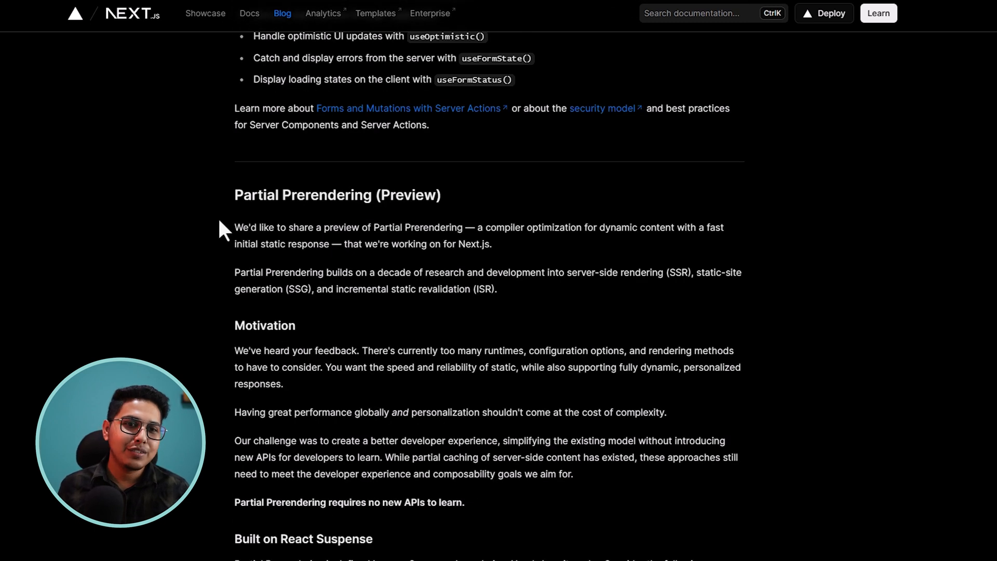
{"action": "scroll", "scroll_direction": "down", "scroll_amount": 3}
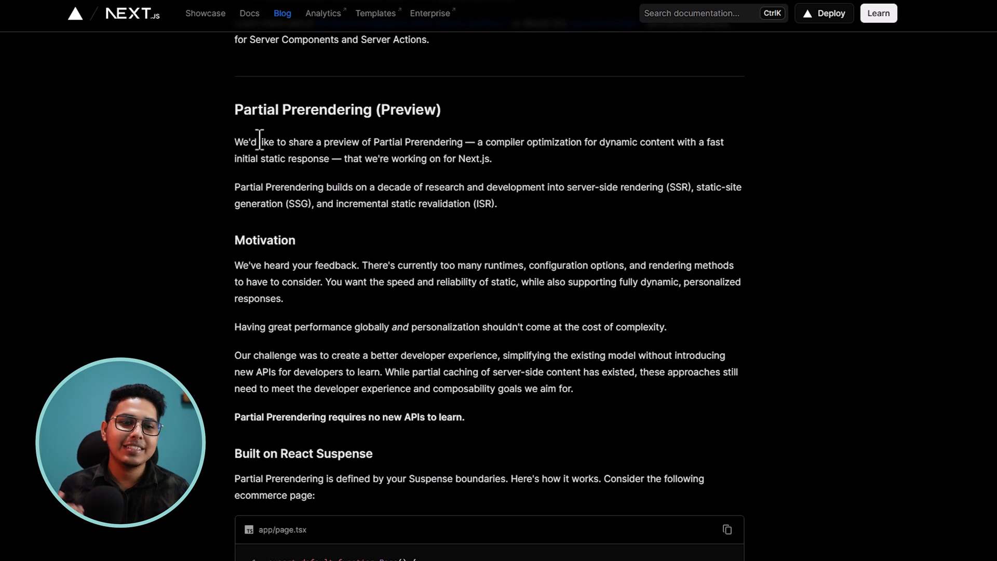
{"action": "mouse_move", "coordinate": [231, 126]}
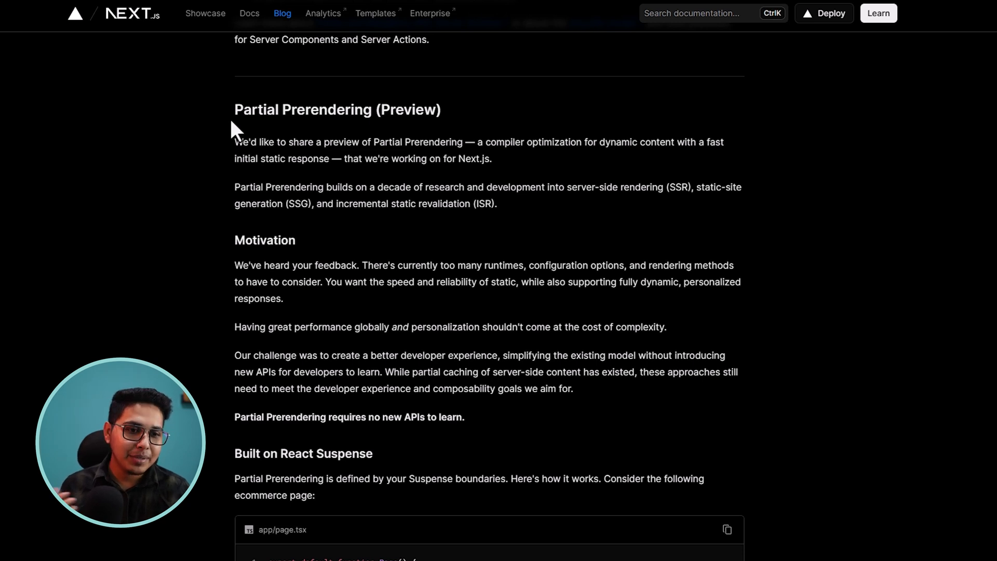
{"action": "scroll", "scroll_direction": "down", "scroll_amount": 3}
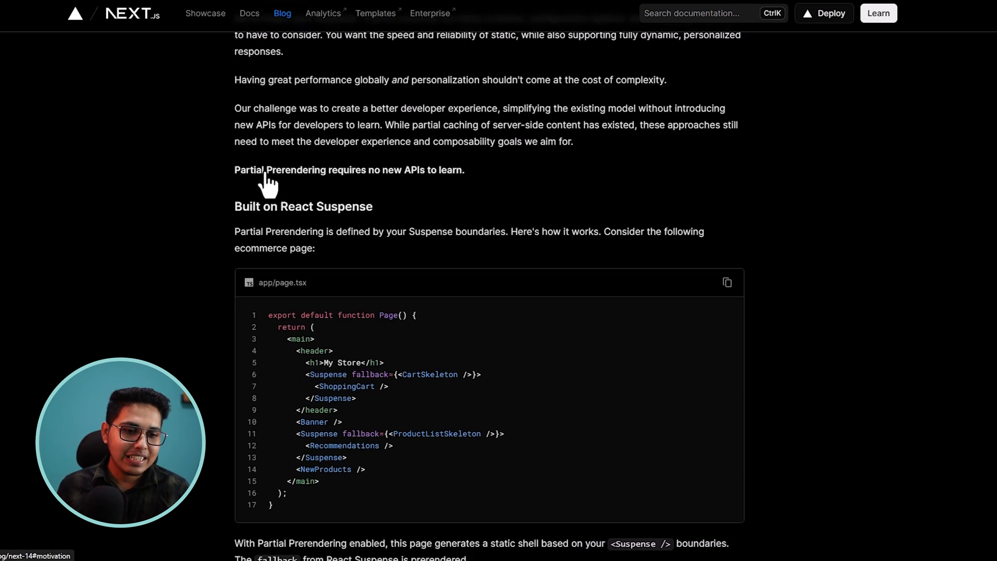
{"action": "scroll", "scroll_direction": "down", "scroll_amount": 3}
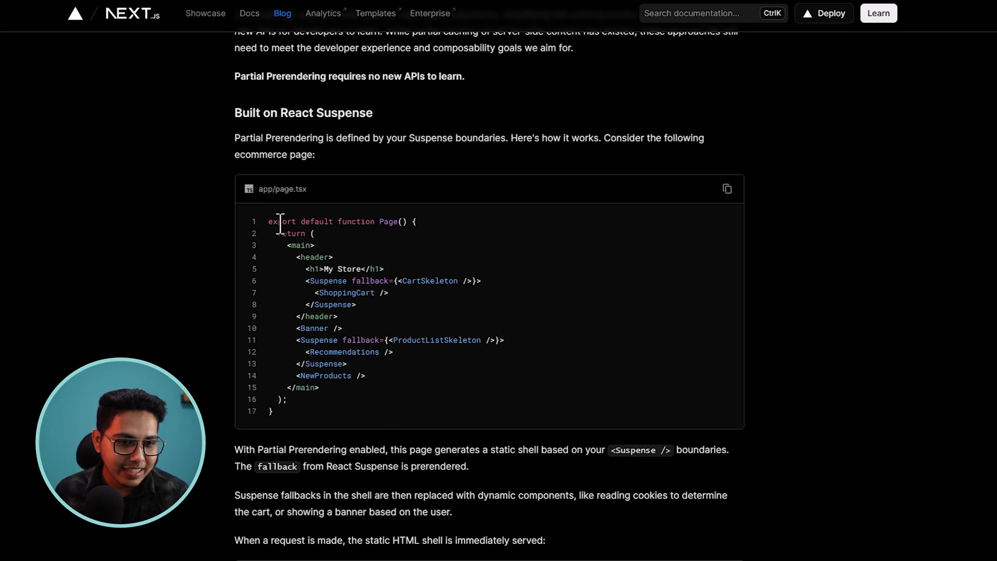
{"action": "mouse_move", "coordinate": [428, 283]}
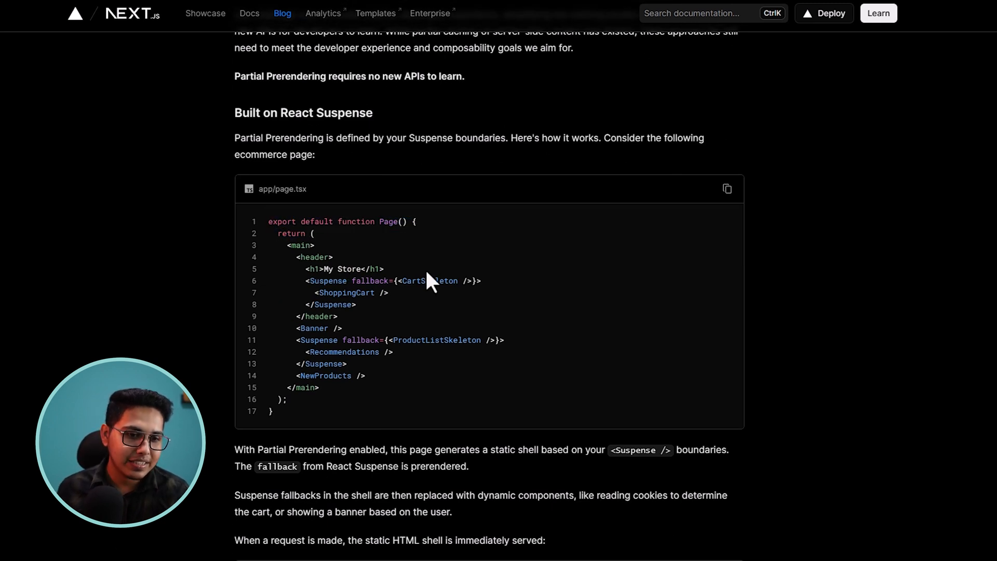
{"action": "scroll", "scroll_direction": "down", "scroll_amount": 3}
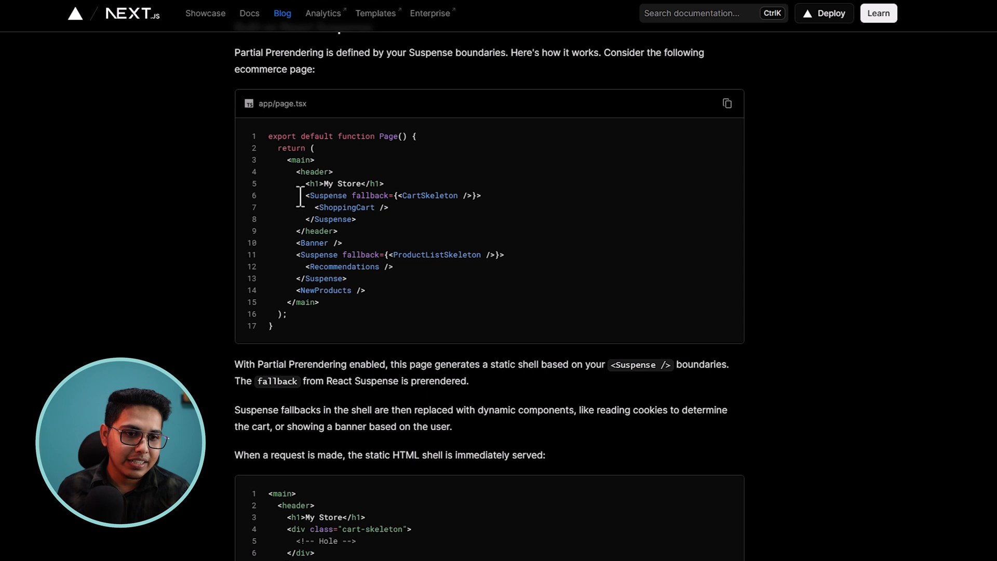
{"action": "mouse_move", "coordinate": [305, 172]}
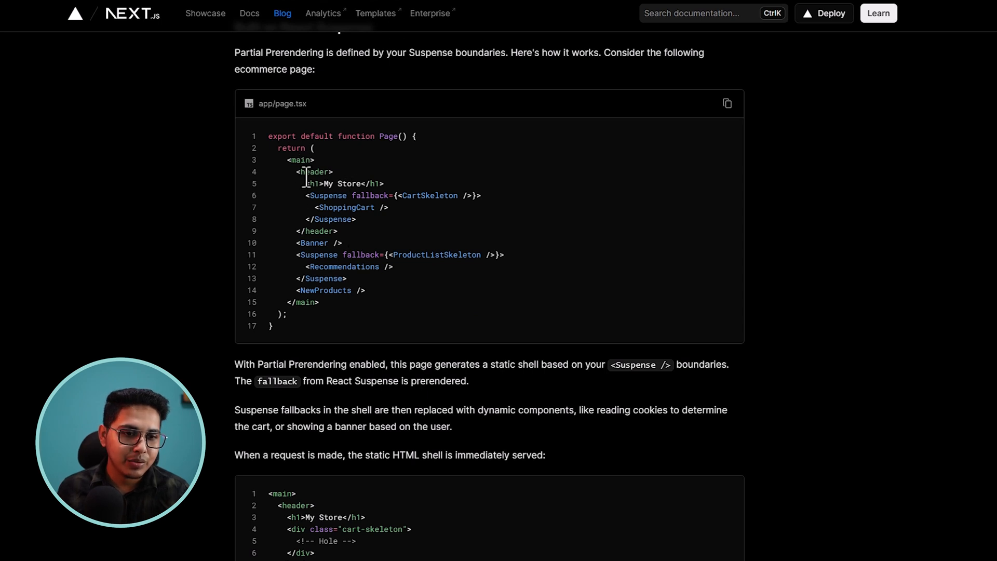
{"action": "mouse_move", "coordinate": [330, 208]}
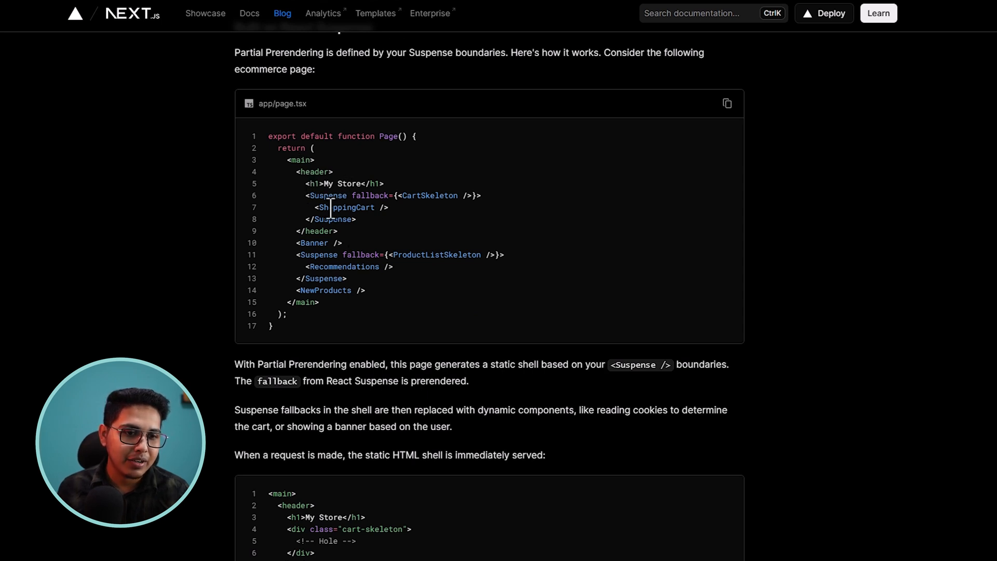
{"action": "double_click", "coordinate": [344, 207]}
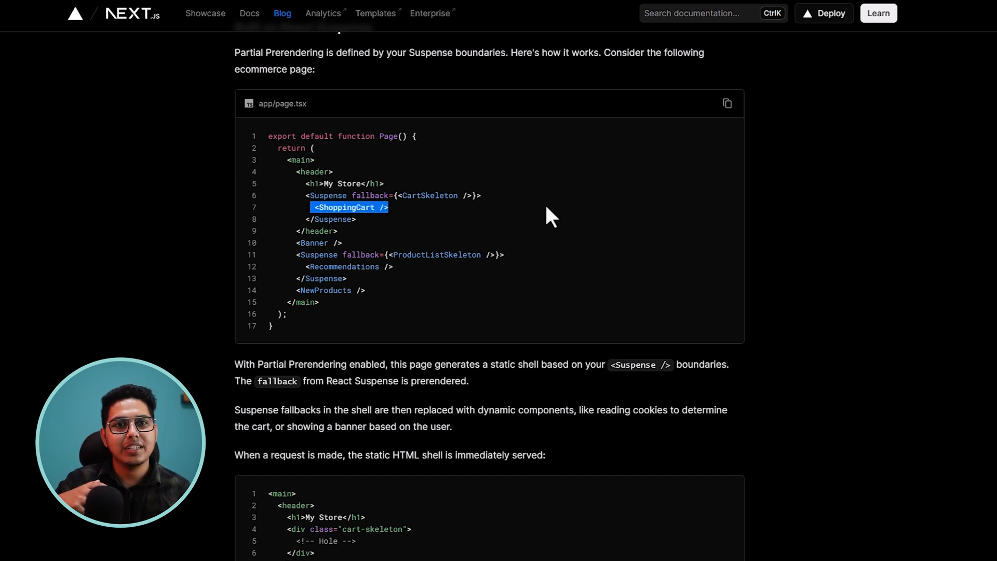
{"action": "mouse_move", "coordinate": [526, 221]}
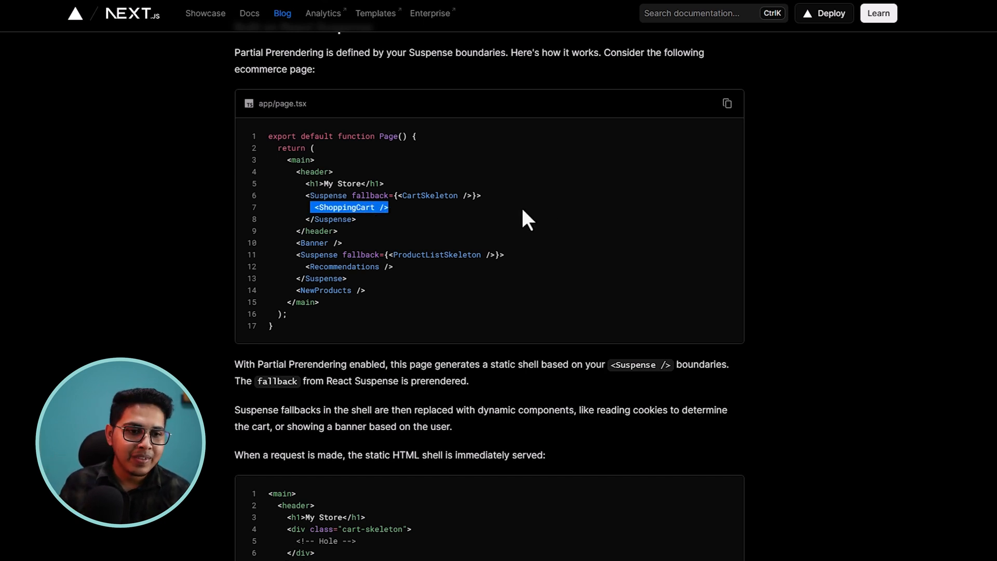
{"action": "mouse_move", "coordinate": [457, 224]}
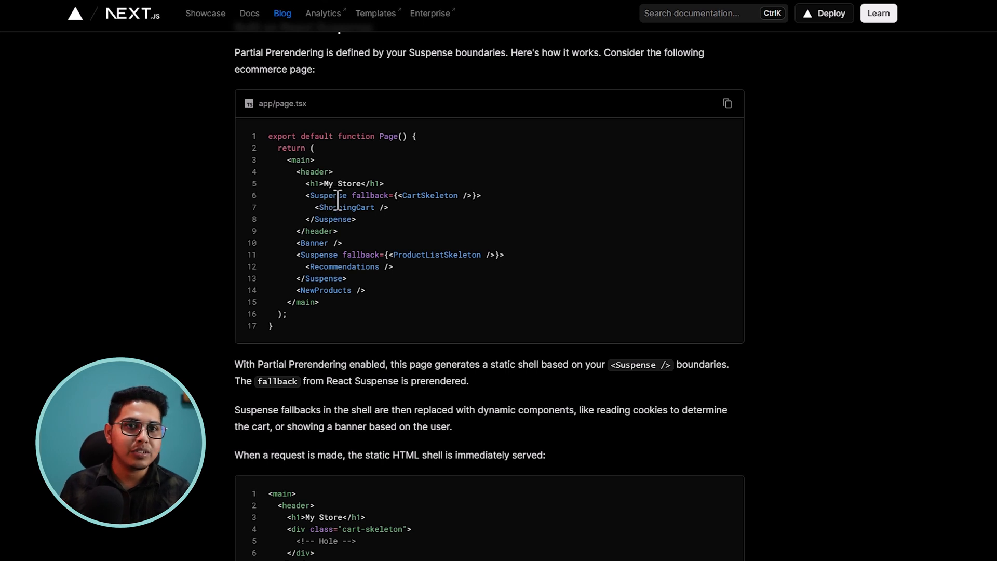
{"action": "mouse_move", "coordinate": [392, 216]}
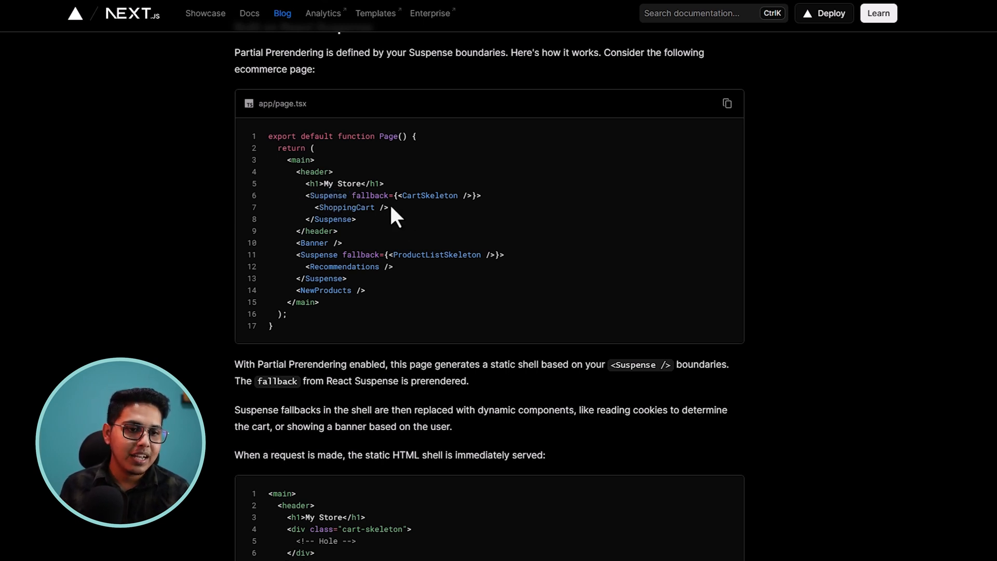
{"action": "mouse_move", "coordinate": [478, 198]}
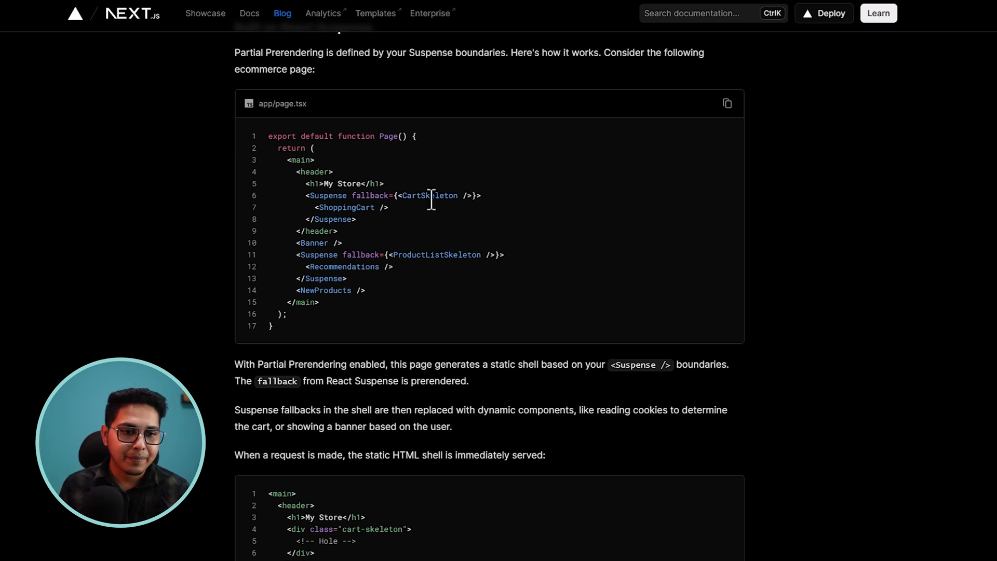
{"action": "mouse_move", "coordinate": [374, 264]}
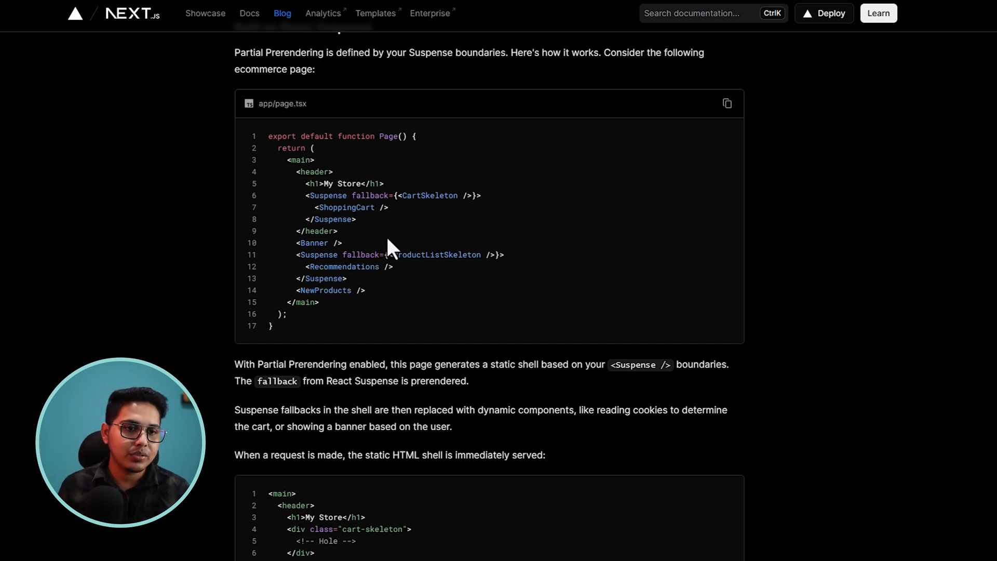
Revisit the Partial Prerendering heading, then reach the static HTML shell and ShoppingCart explanation
{"action": "scroll", "scroll_direction": "up", "scroll_amount": 3}
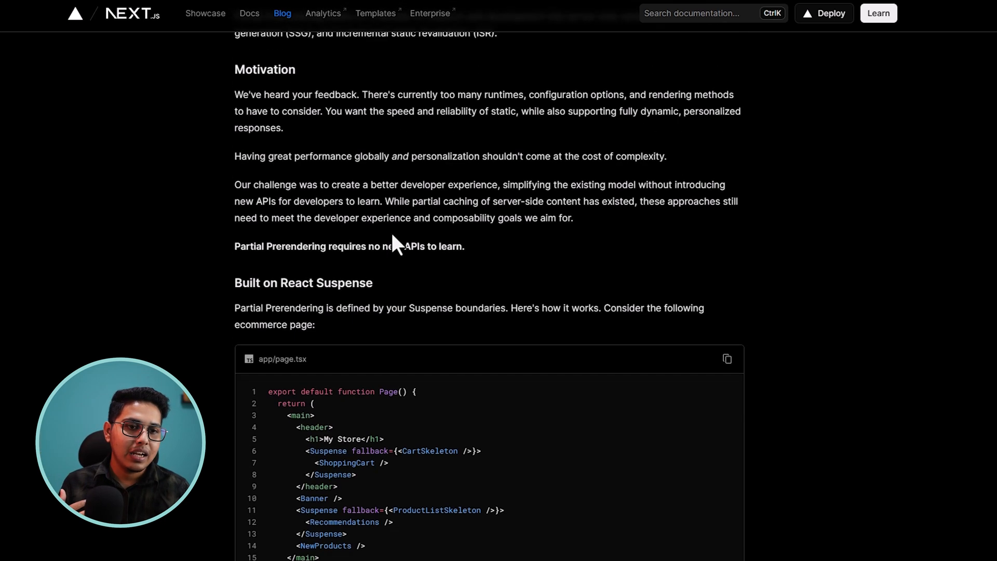
{"action": "scroll", "scroll_direction": "up", "scroll_amount": 3}
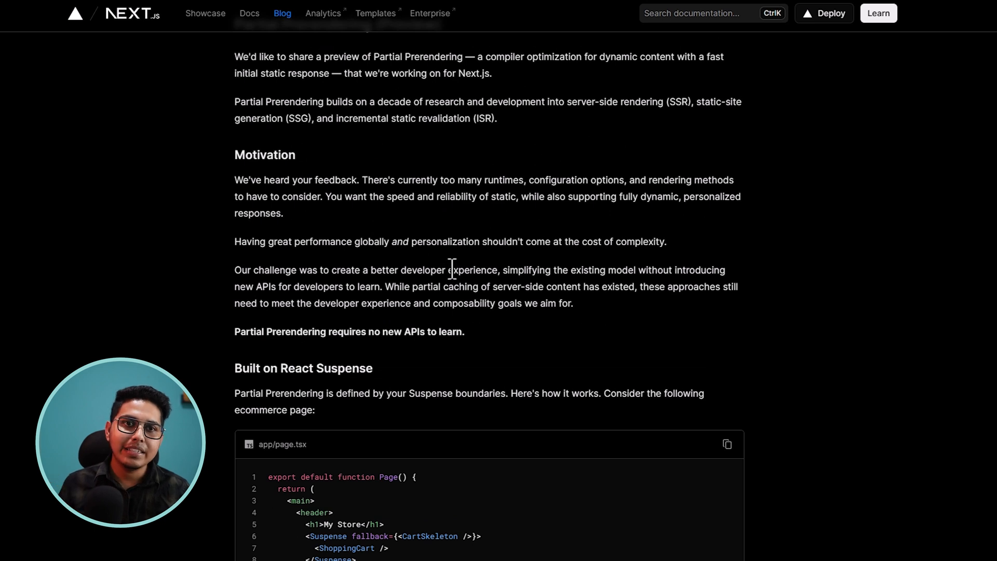
{"action": "scroll", "scroll_direction": "up", "scroll_amount": 3}
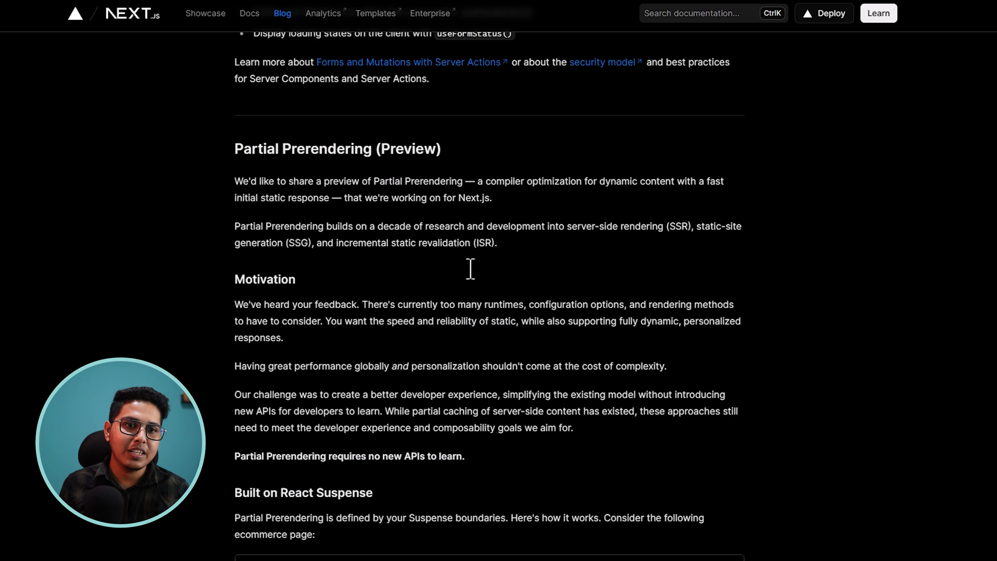
{"action": "scroll", "scroll_direction": "down", "scroll_amount": 3}
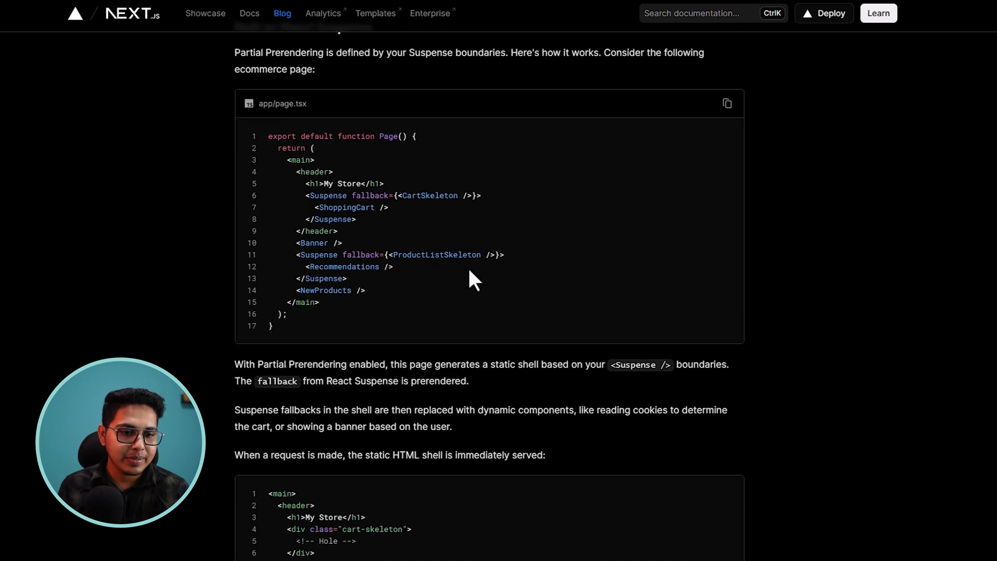
{"action": "scroll", "scroll_direction": "down", "scroll_amount": 3}
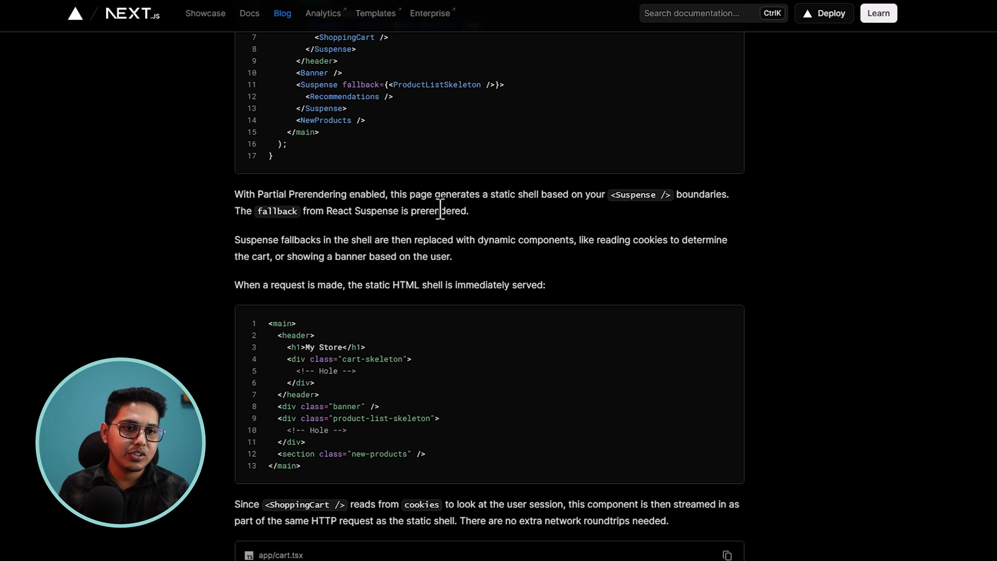
Read past the Partial Prerendering code examples and Coming soon note to Metadata Improvements
{"action": "scroll", "scroll_direction": "down", "scroll_amount": 3}
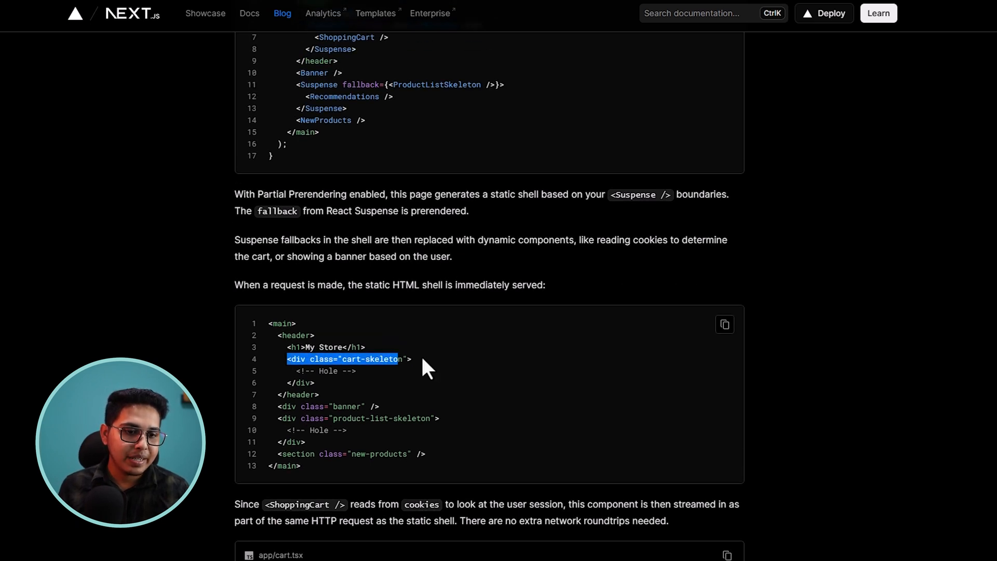
{"action": "mouse_move", "coordinate": [293, 375]}
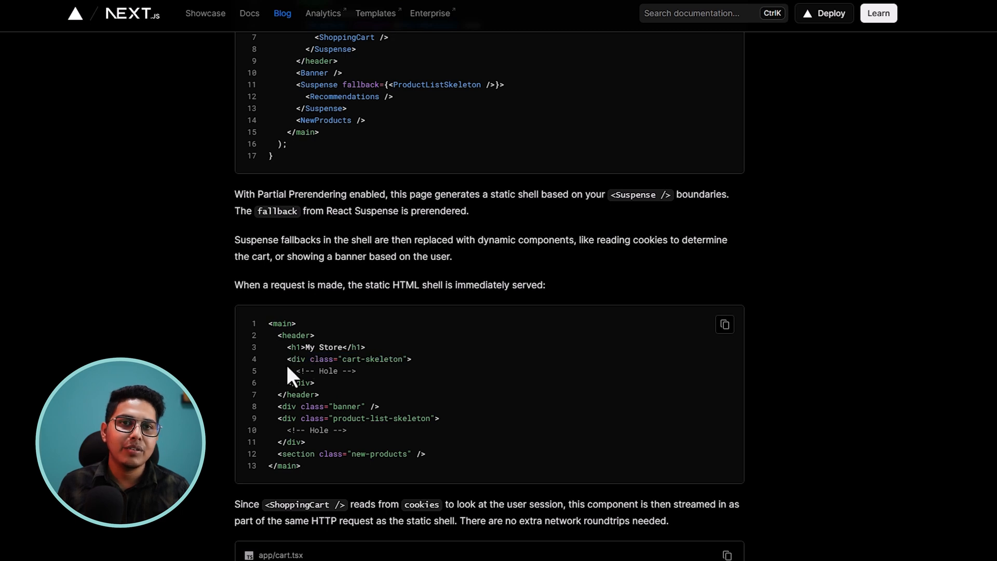
{"action": "scroll", "scroll_direction": "up", "scroll_amount": 3}
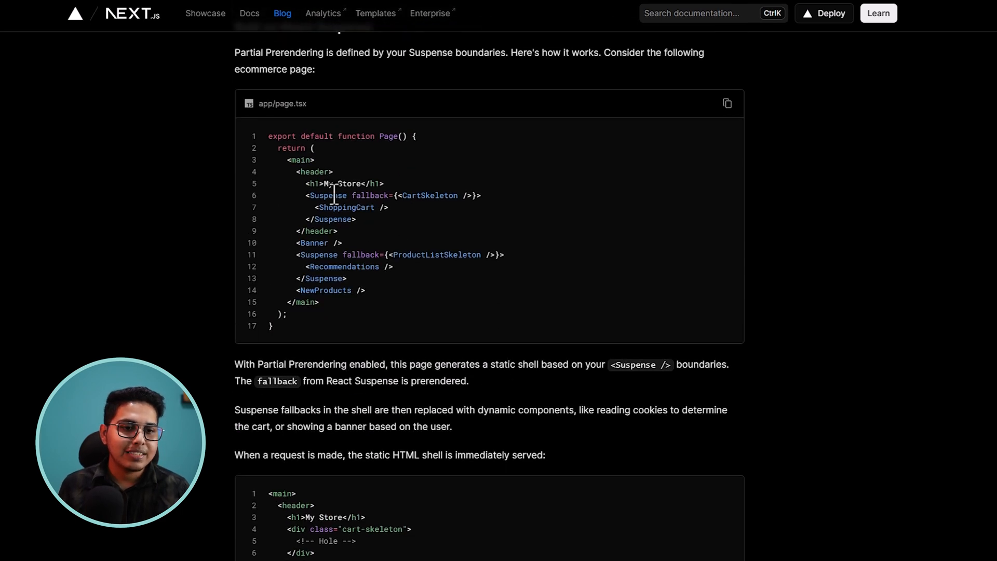
{"action": "scroll", "scroll_direction": "down", "scroll_amount": 3}
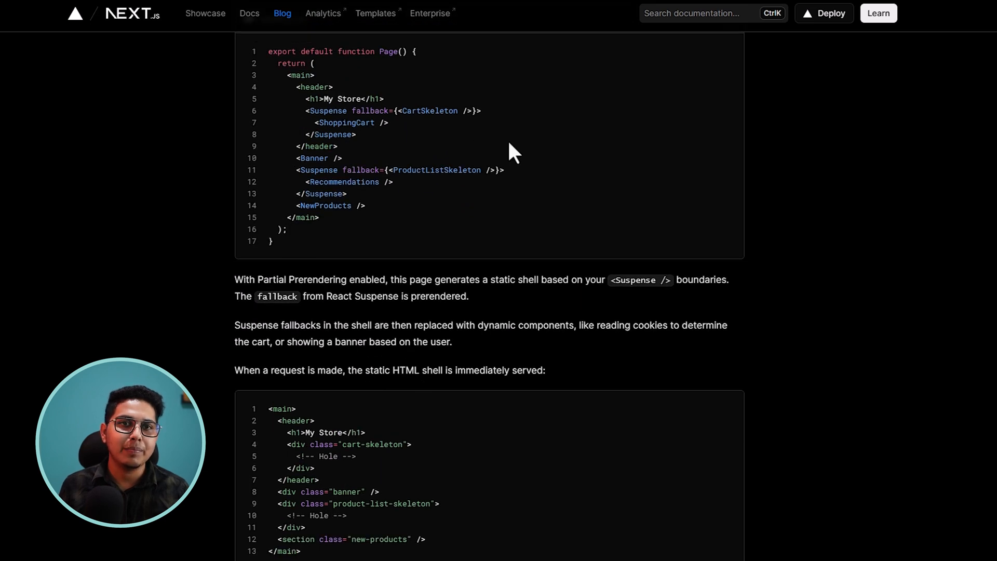
{"action": "scroll", "scroll_direction": "down", "scroll_amount": 3}
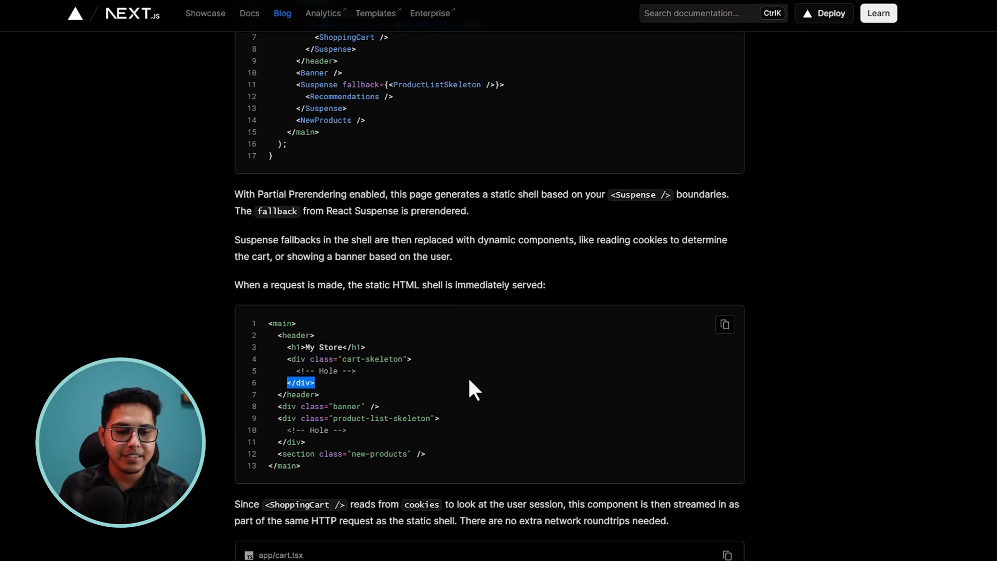
{"action": "scroll", "scroll_direction": "down", "scroll_amount": 3}
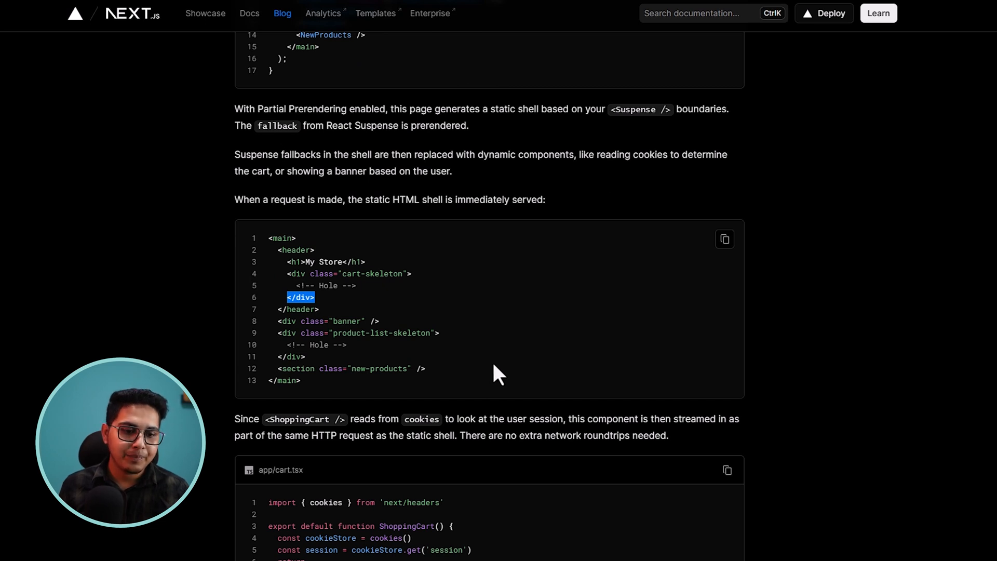
{"action": "scroll", "scroll_direction": "down", "scroll_amount": 3}
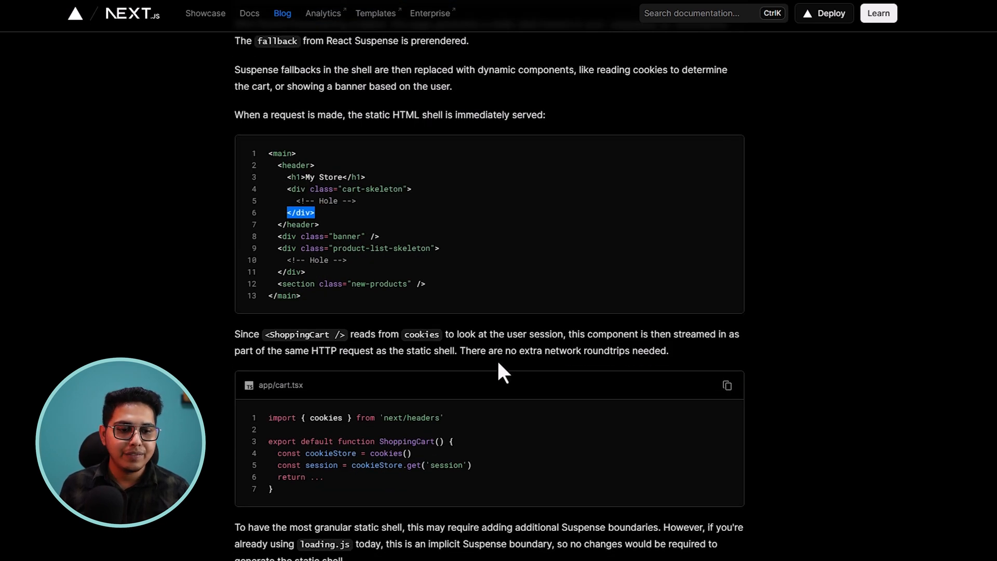
{"action": "scroll", "scroll_direction": "down", "scroll_amount": 3}
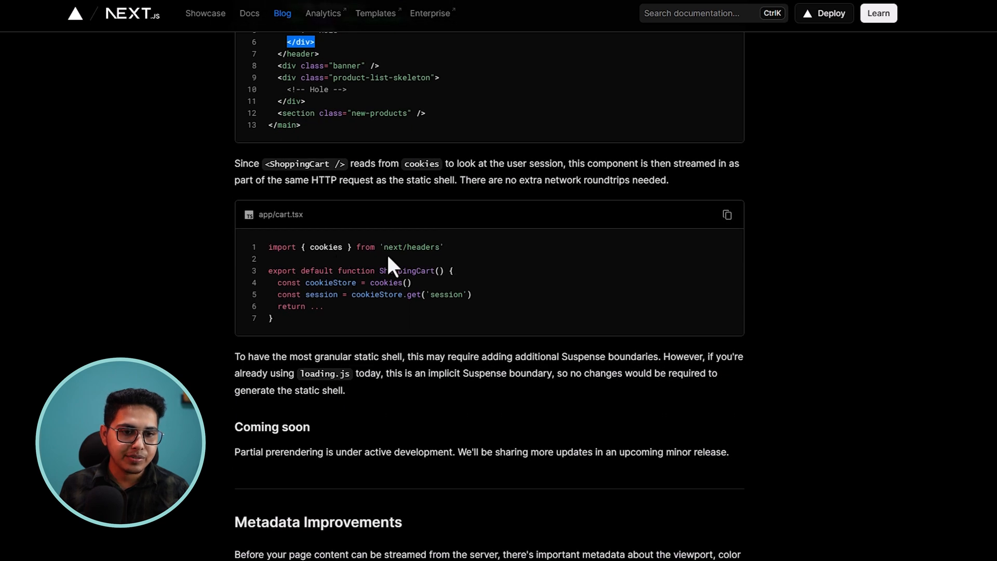
{"action": "scroll", "scroll_direction": "down", "scroll_amount": 3}
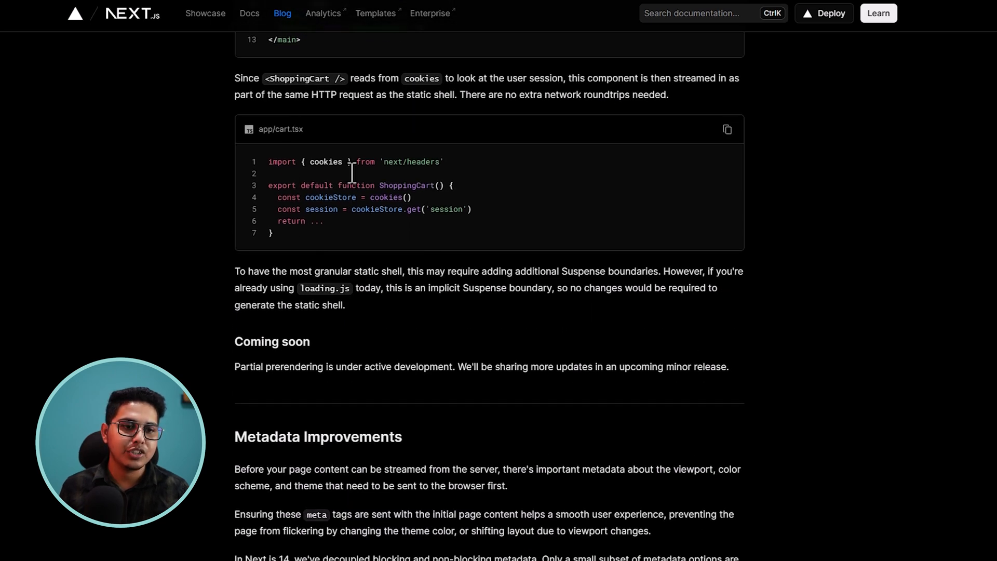
{"action": "mouse_move", "coordinate": [390, 238]}
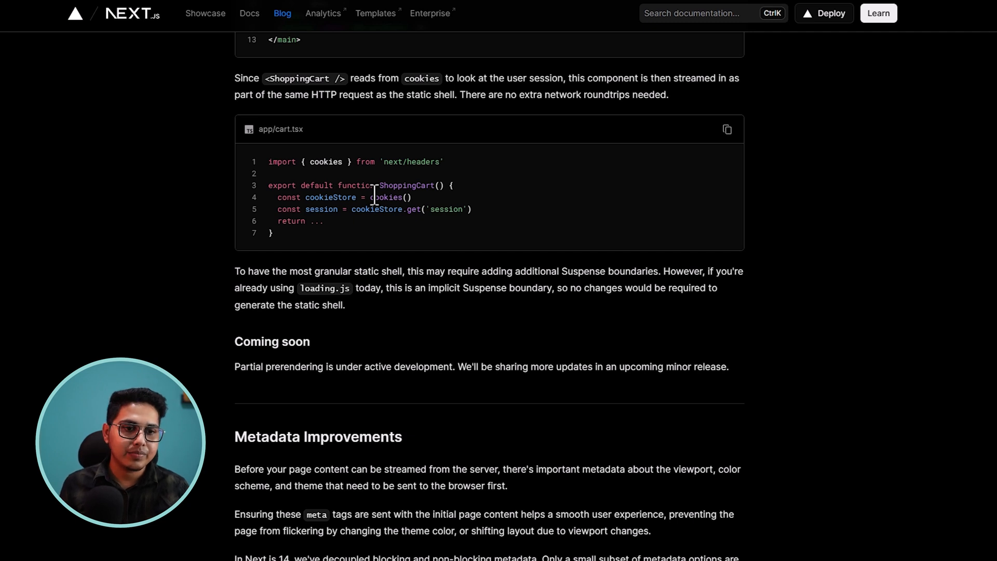
{"action": "scroll", "scroll_direction": "up", "scroll_amount": 3}
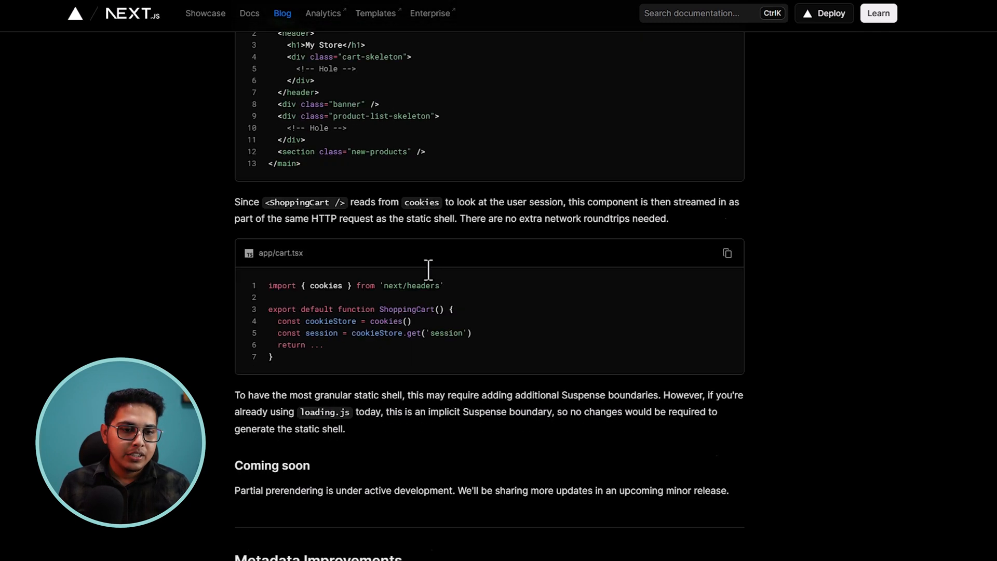
{"action": "scroll", "scroll_direction": "down", "scroll_amount": 3}
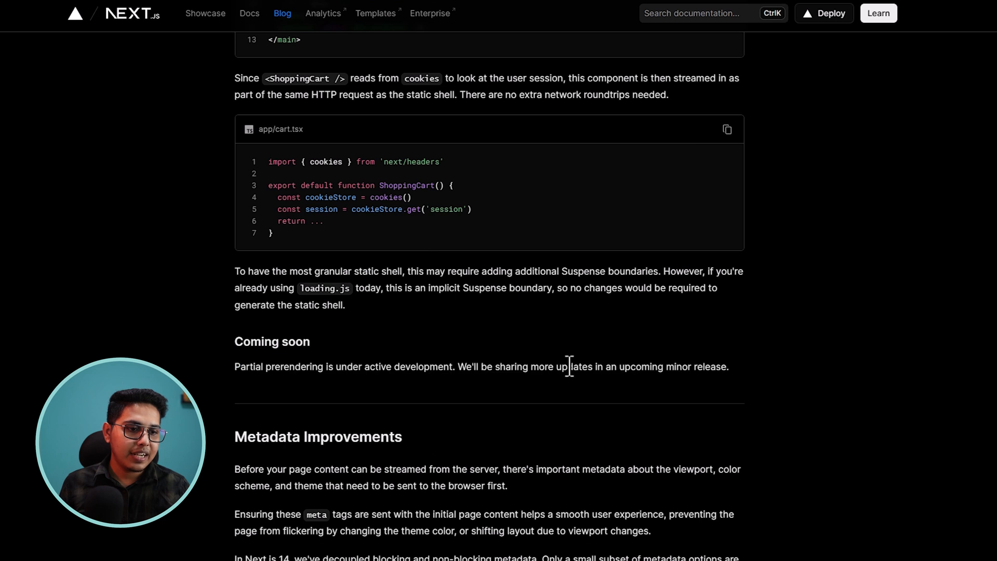
{"action": "scroll", "scroll_direction": "up", "scroll_amount": 3}
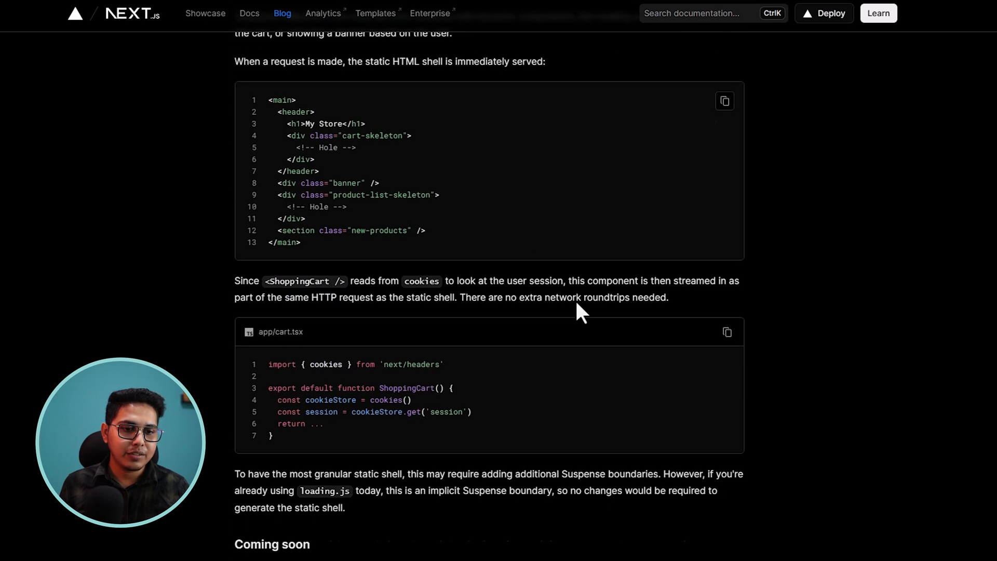
{"action": "scroll", "scroll_direction": "down", "scroll_amount": 3}
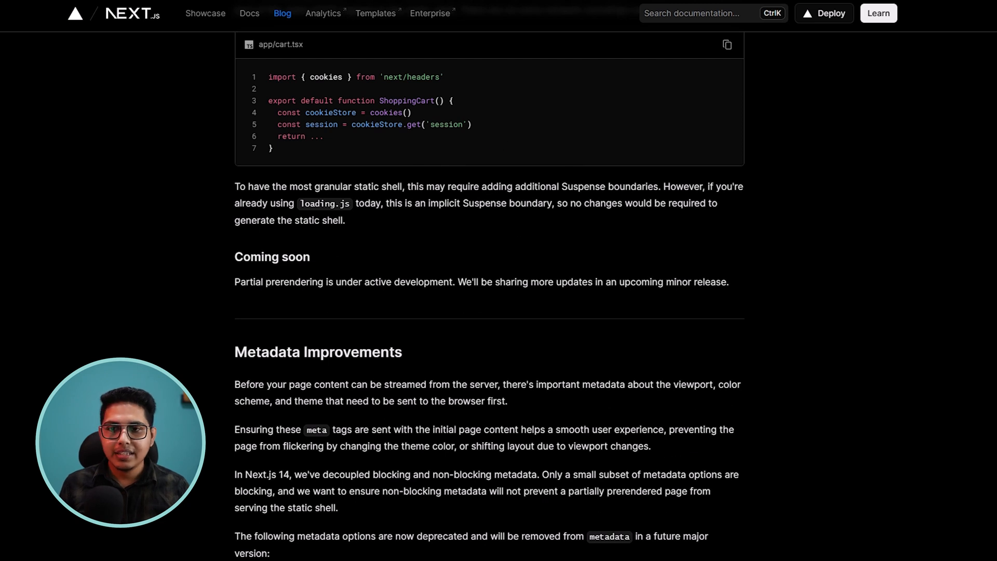
Show all of Metadata Improvements, including the deprecated viewport options
{"action": "scroll", "scroll_direction": "down", "scroll_amount": 3}
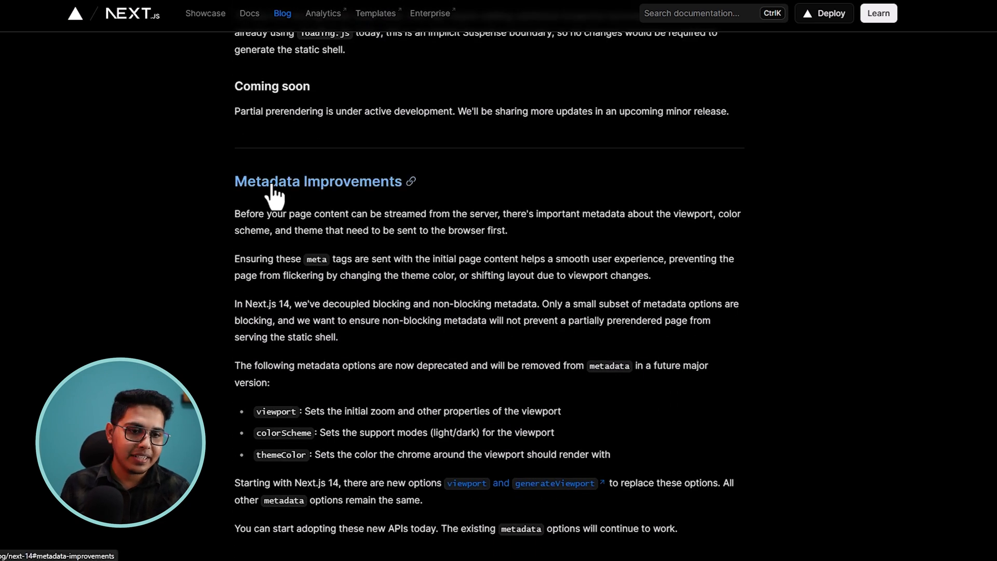
{"action": "scroll", "scroll_direction": "down", "scroll_amount": 3}
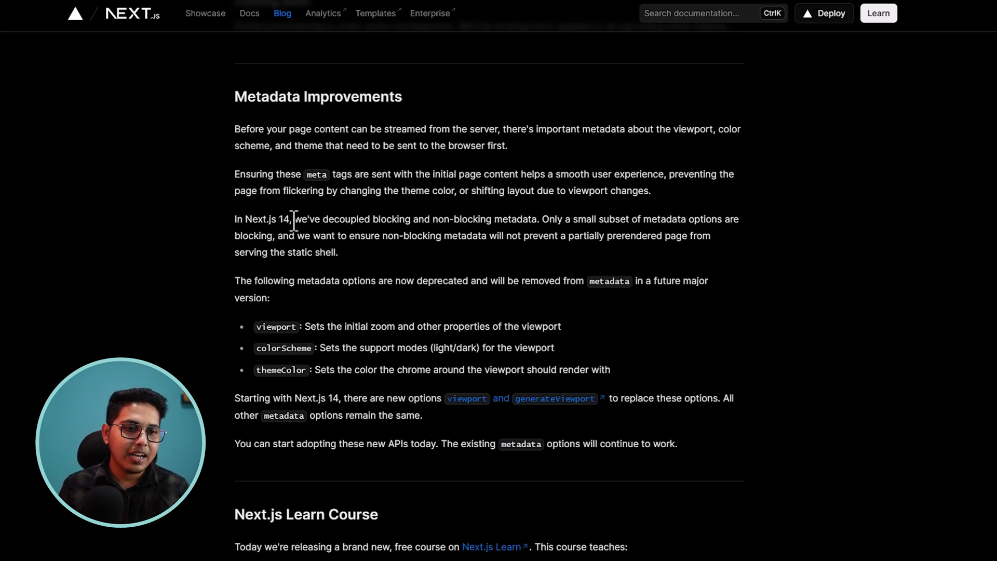
{"action": "mouse_move", "coordinate": [512, 219]}
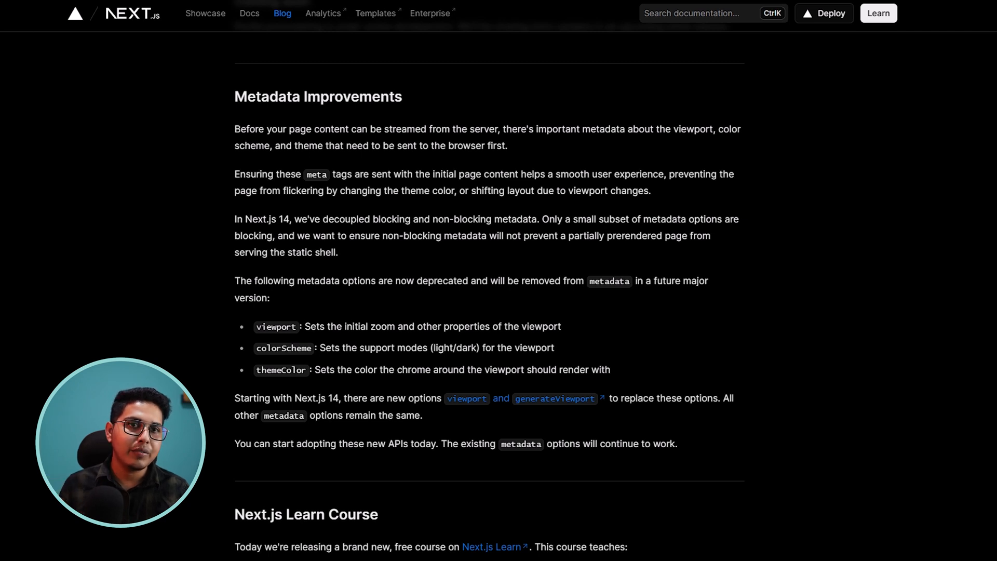
{"action": "mouse_move", "coordinate": [33, 54]}
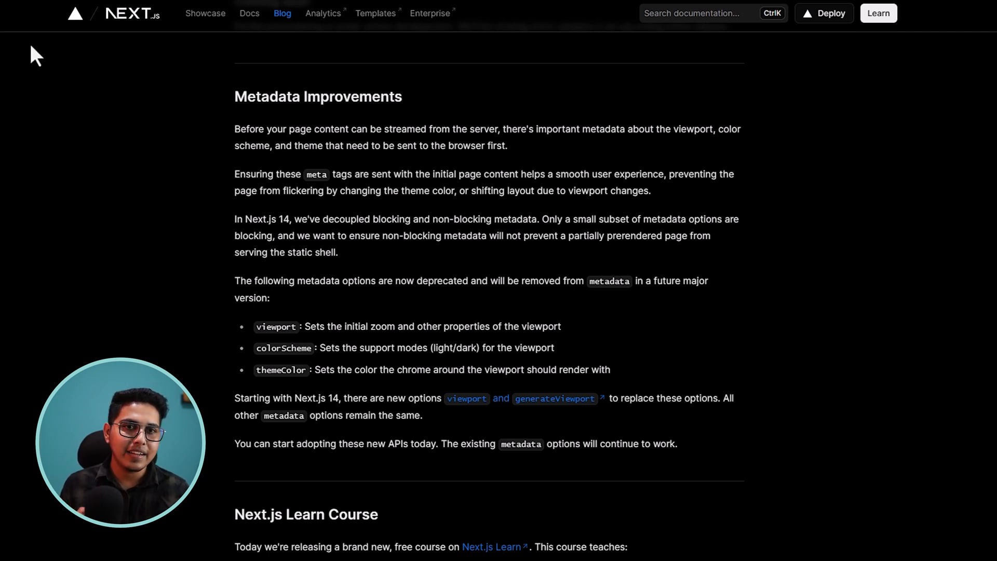
{"action": "mouse_move", "coordinate": [127, 99]}
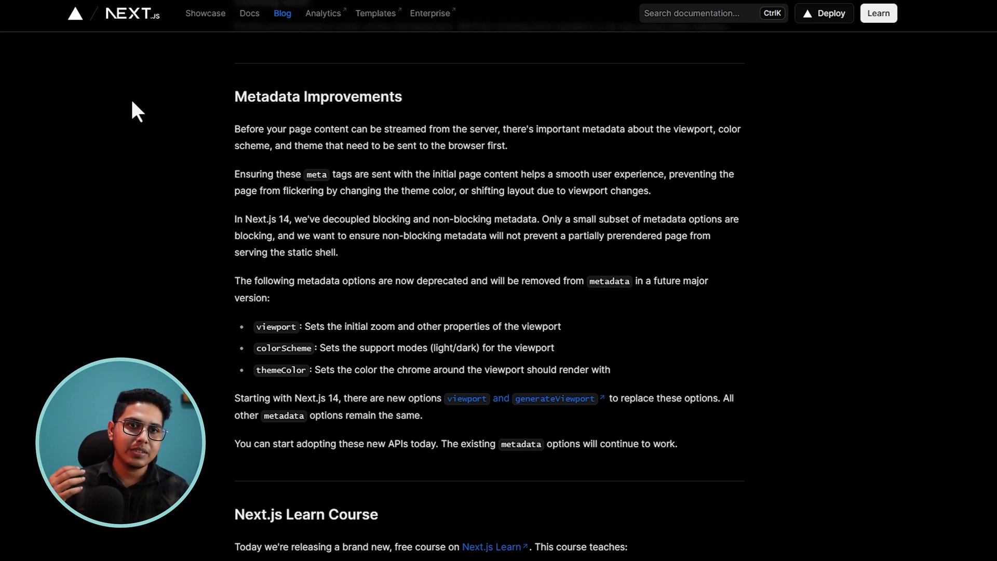
{"action": "mouse_move", "coordinate": [223, 130]}
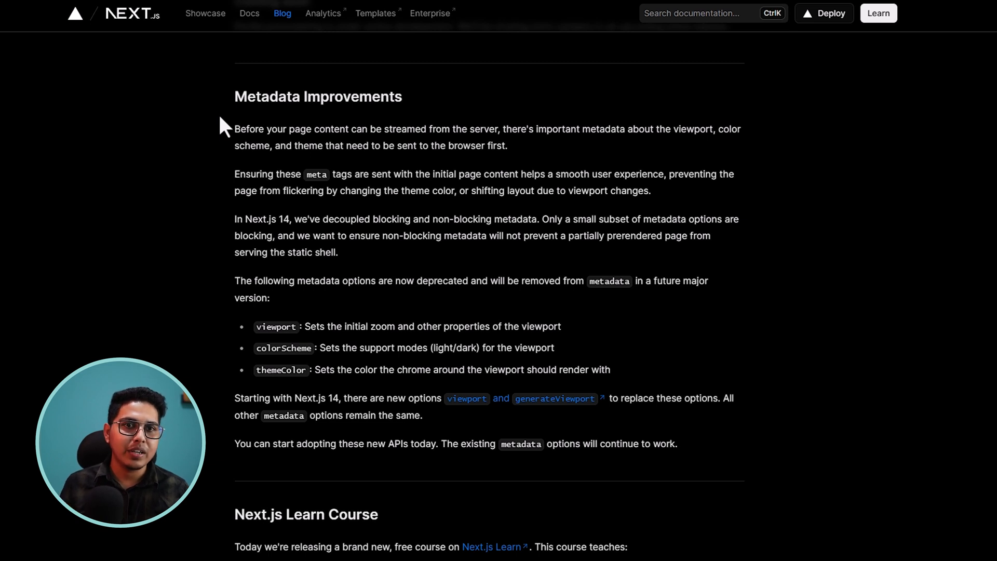
{"action": "mouse_move", "coordinate": [242, 170]}
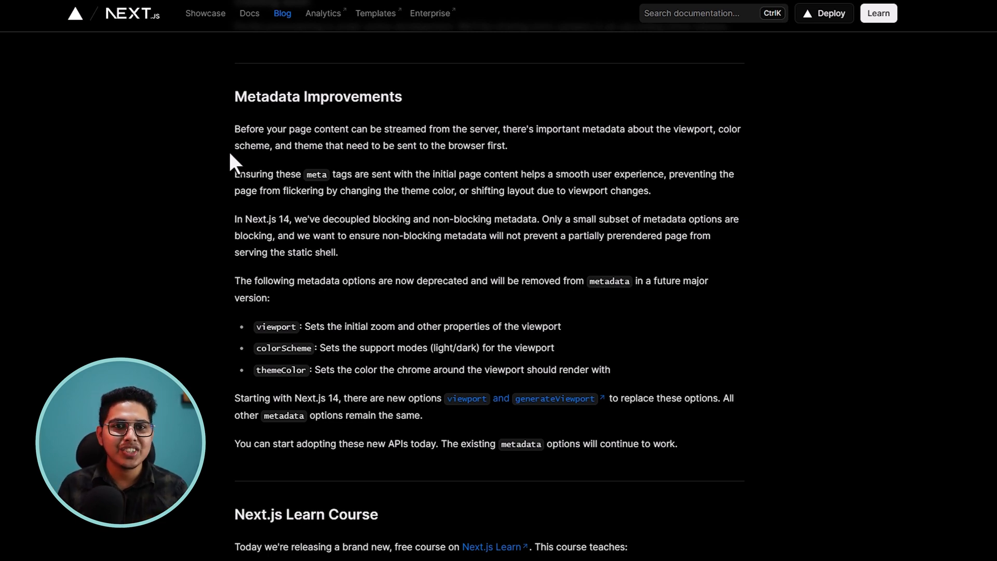
Read the Next.js Learn Course bullet list and reach the sixteen-chapter Learn page
{"action": "scroll", "scroll_direction": "down", "scroll_amount": 3}
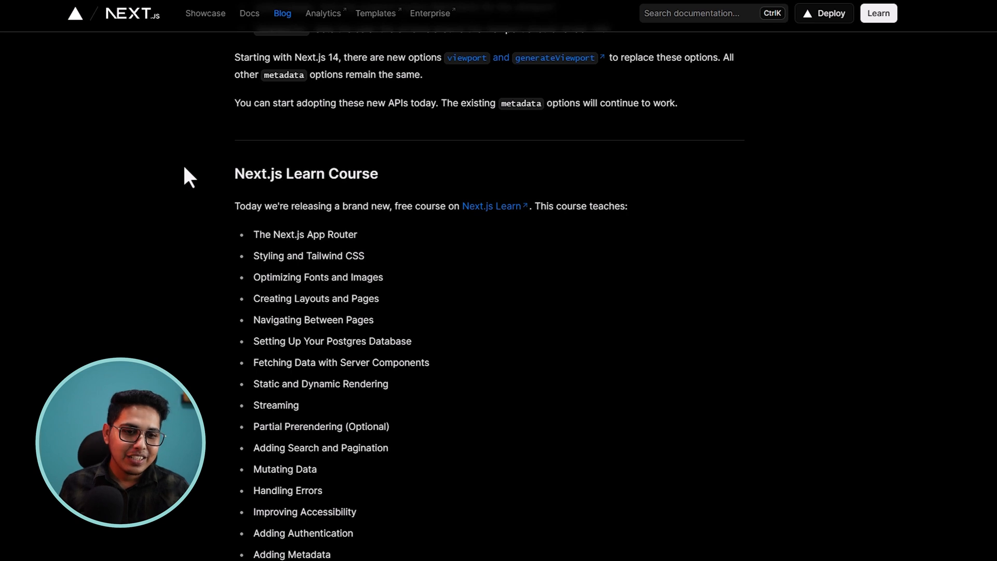
{"action": "mouse_move", "coordinate": [226, 184]}
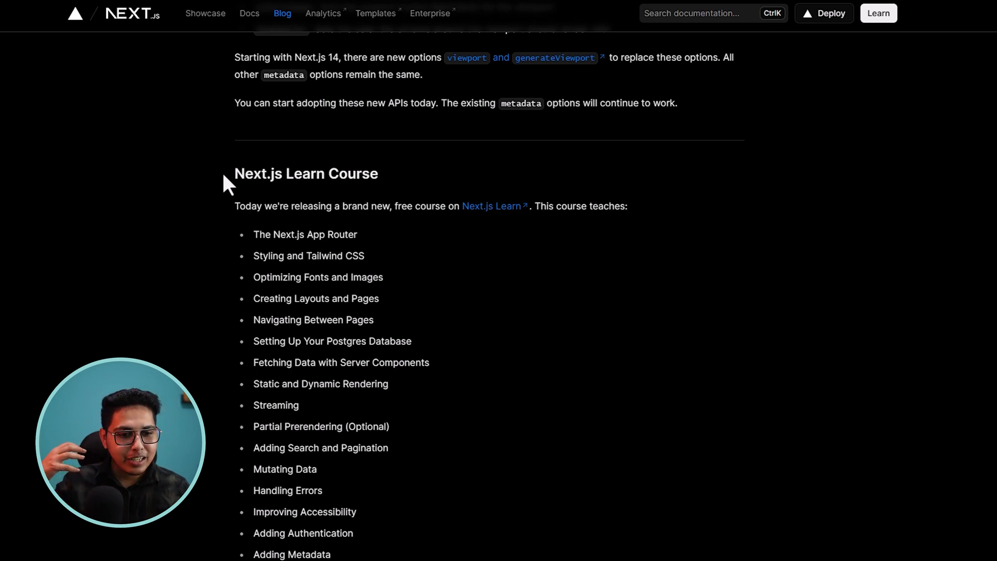
{"action": "mouse_move", "coordinate": [207, 192]}
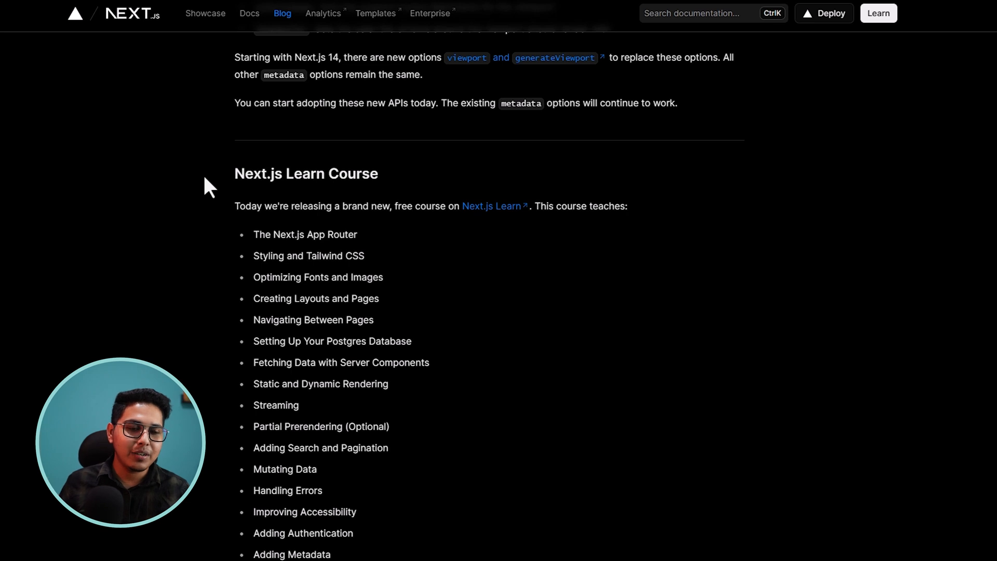
{"action": "scroll", "scroll_direction": "down", "scroll_amount": 3}
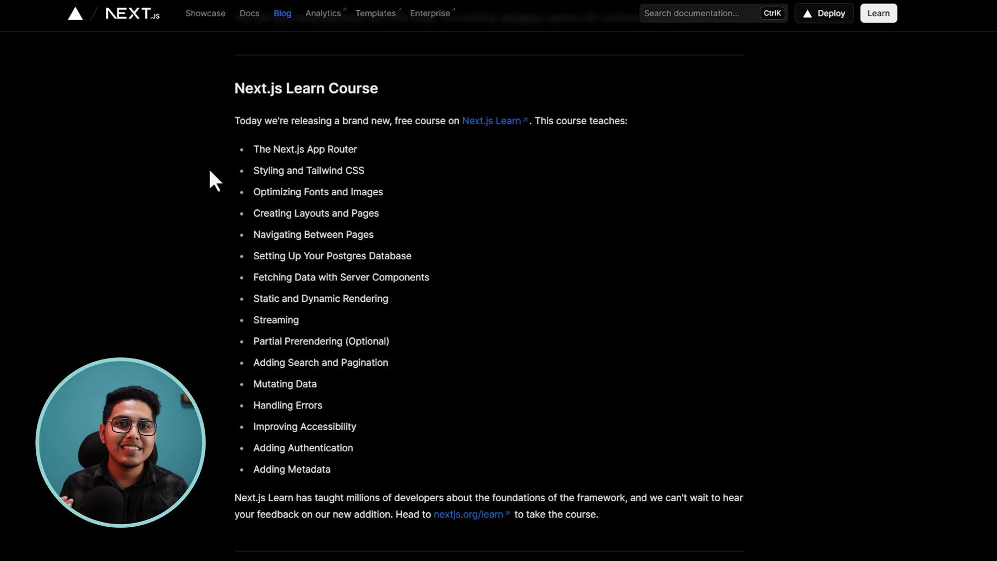
{"action": "mouse_move", "coordinate": [393, 128]}
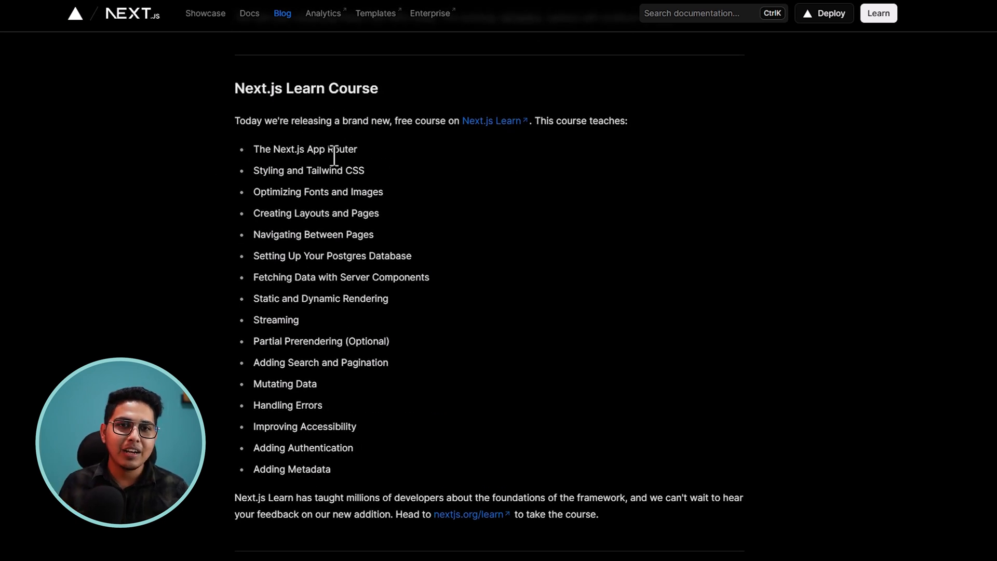
{"action": "mouse_move", "coordinate": [391, 203]}
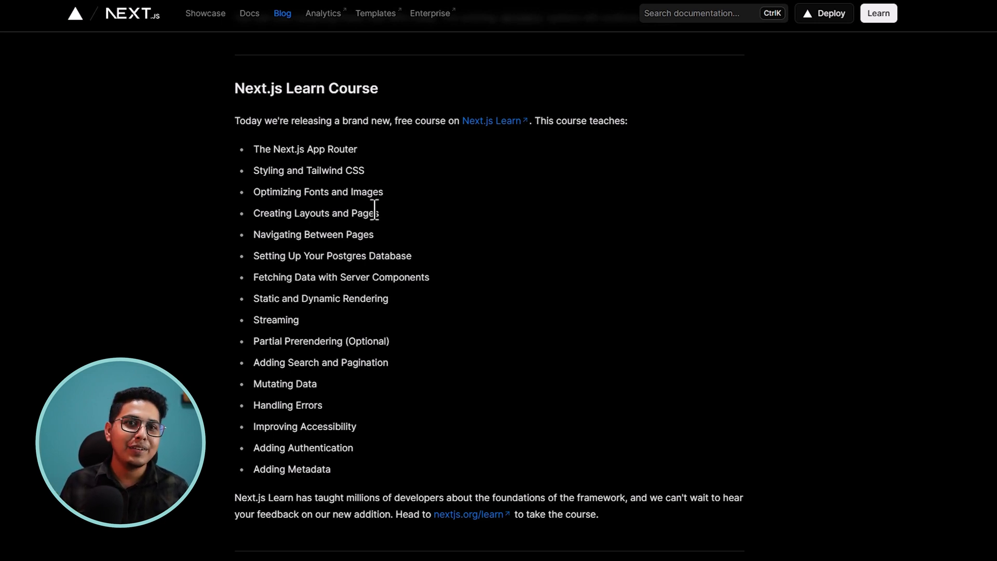
{"action": "mouse_move", "coordinate": [428, 338]}
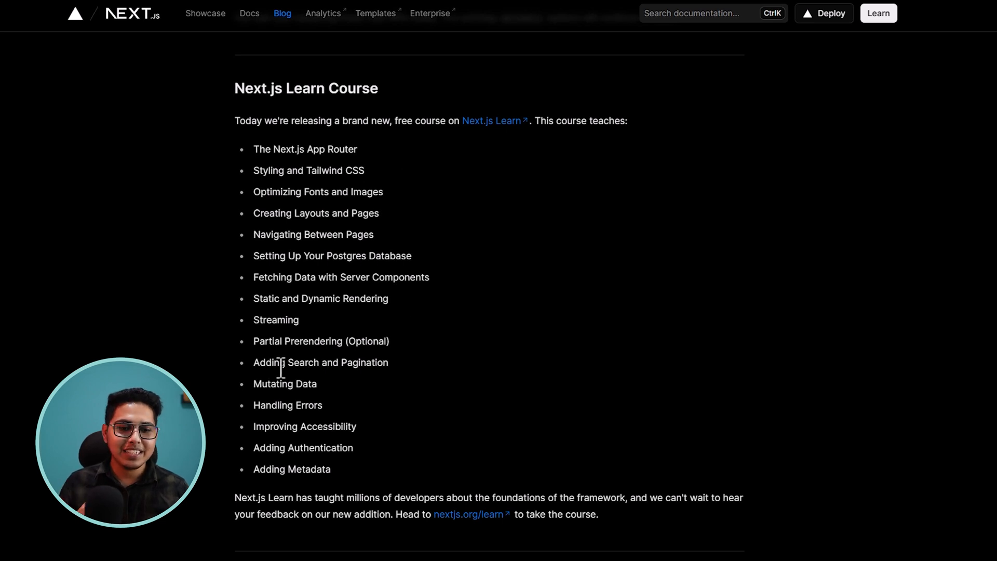
{"action": "mouse_move", "coordinate": [453, 170]}
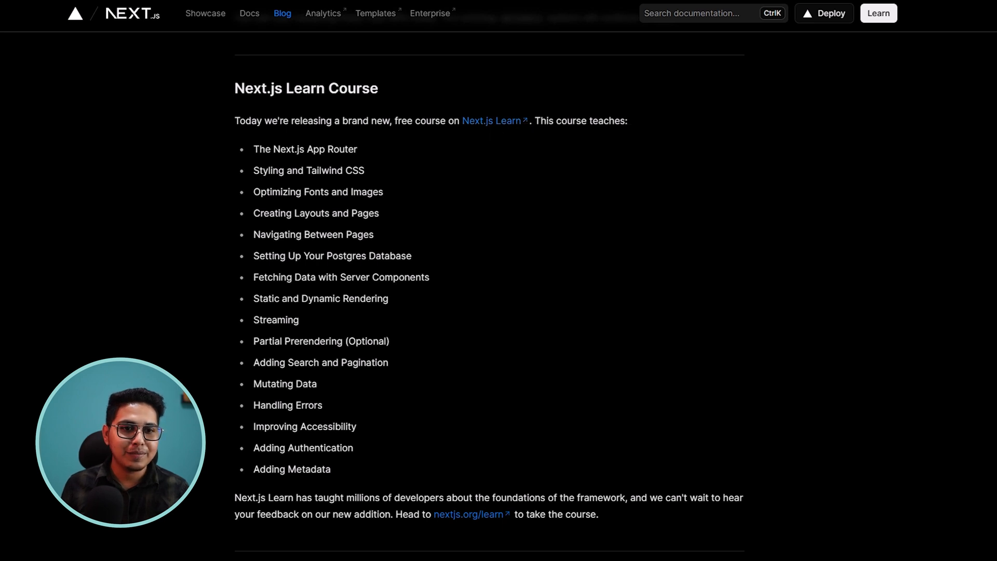
{"action": "scroll", "scroll_direction": "down", "scroll_amount": 3}
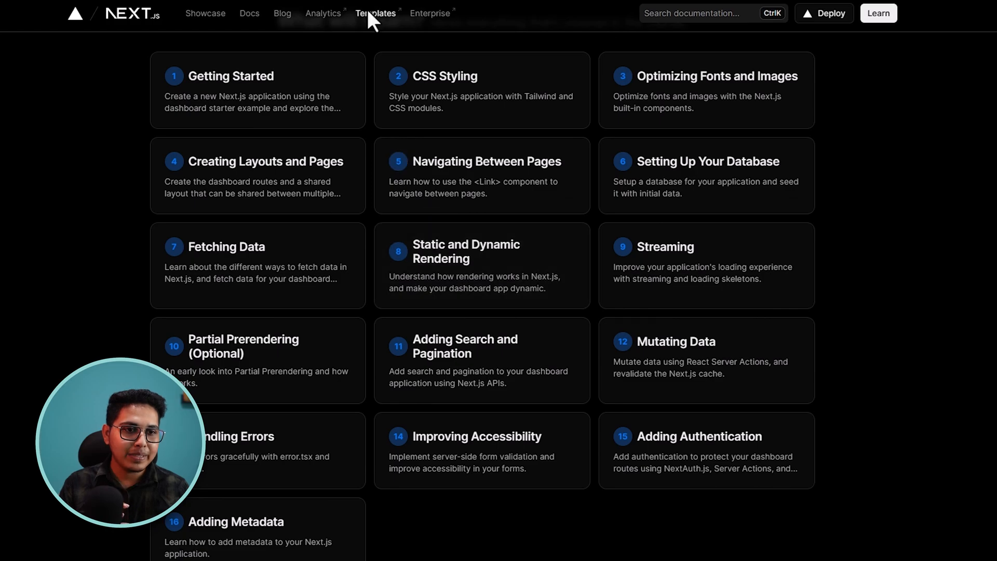
{"action": "left_click", "coordinate": [376, 13]}
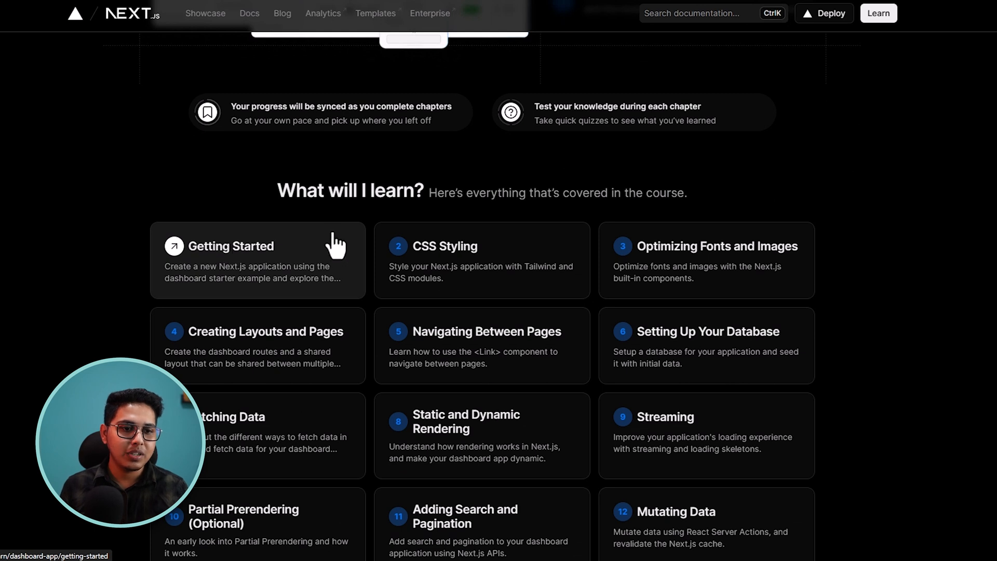
Browse Vercel template cards like Next.js Boilerplate, Image Gallery Starter and Next.js Commerce
{"action": "left_click", "coordinate": [374, 13]}
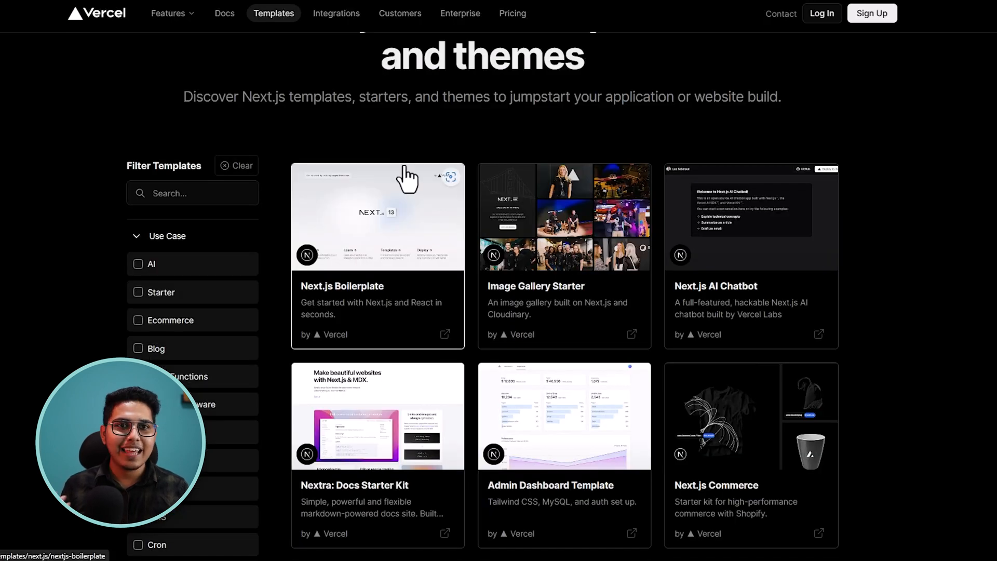
{"action": "scroll", "scroll_direction": "down", "scroll_amount": 3}
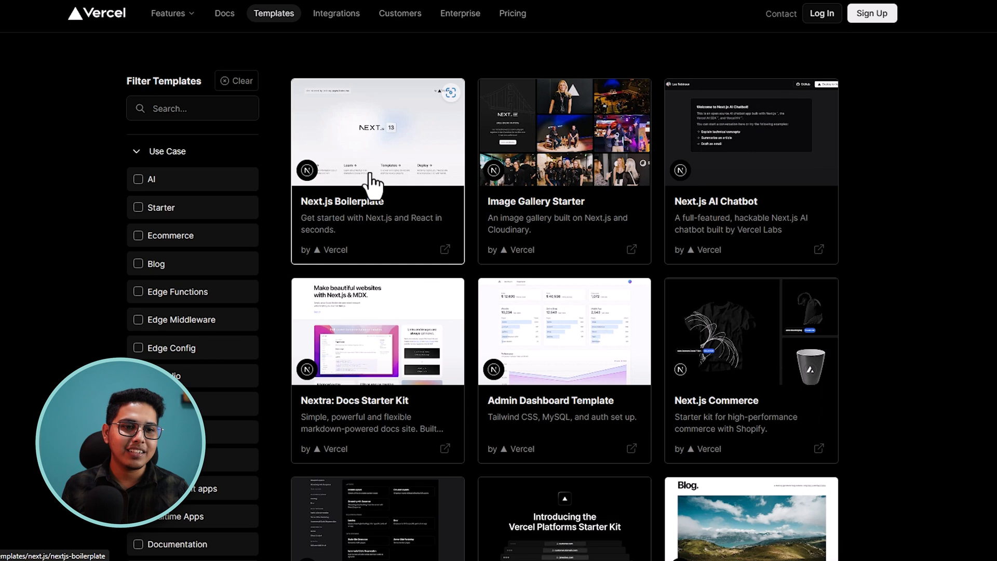
{"action": "scroll", "scroll_direction": "down", "scroll_amount": 3}
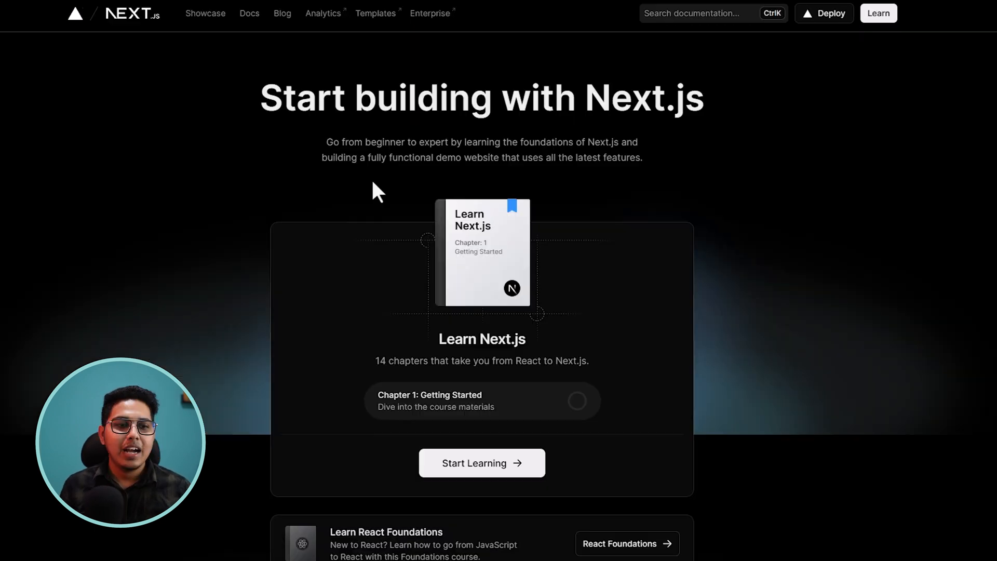
{"action": "scroll", "scroll_direction": "down", "scroll_amount": 3}
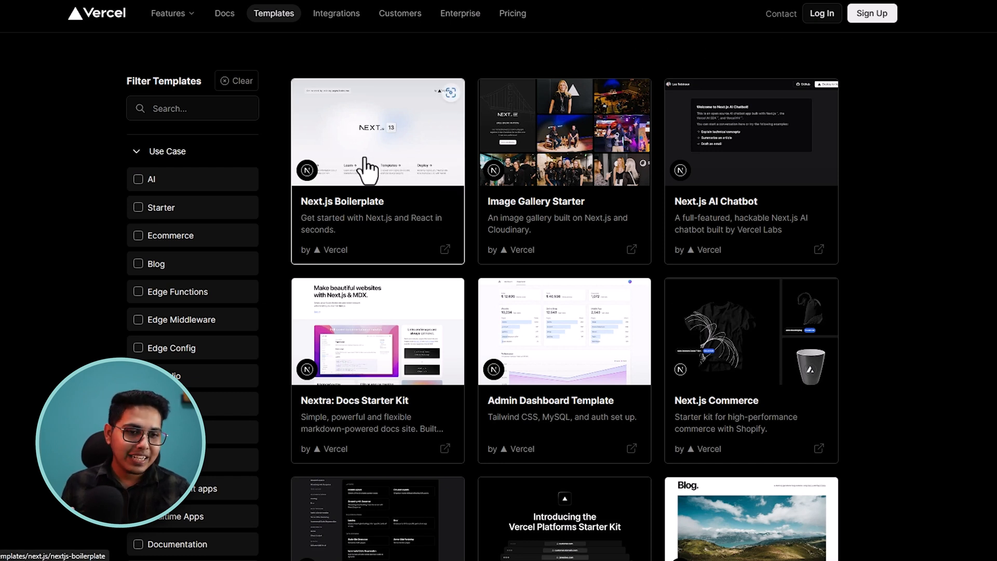
{"action": "mouse_move", "coordinate": [365, 83]}
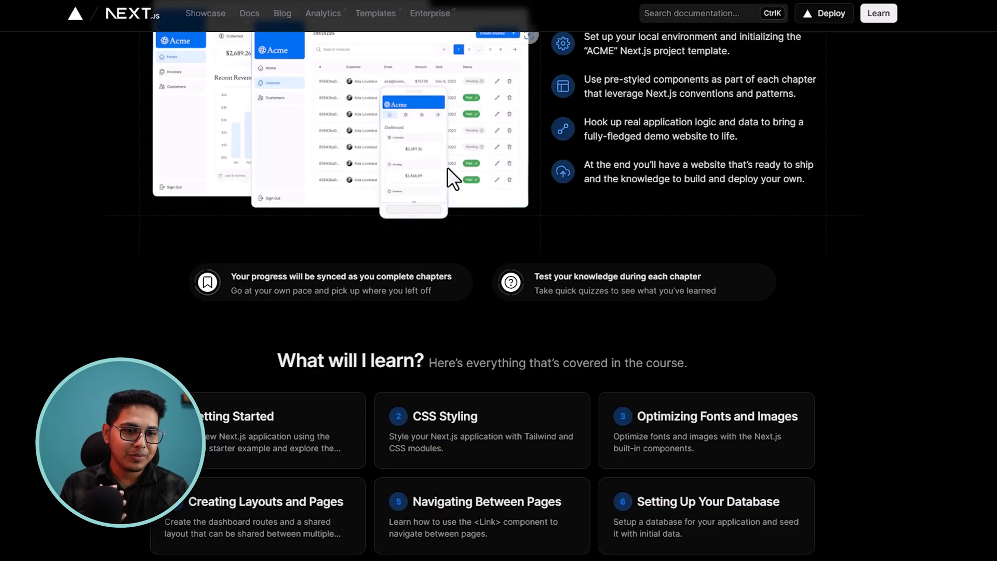
{"action": "scroll", "scroll_direction": "down", "scroll_amount": 3}
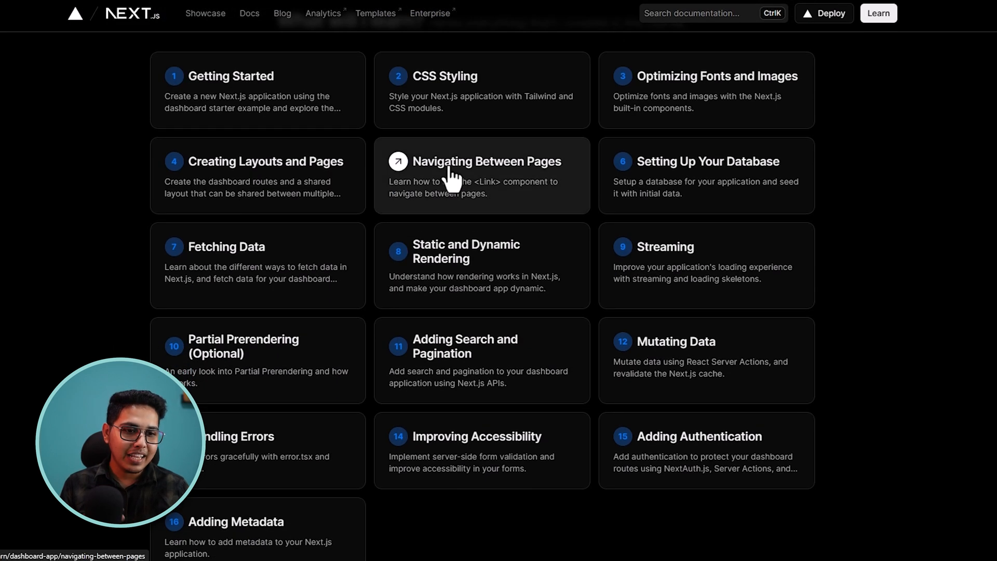